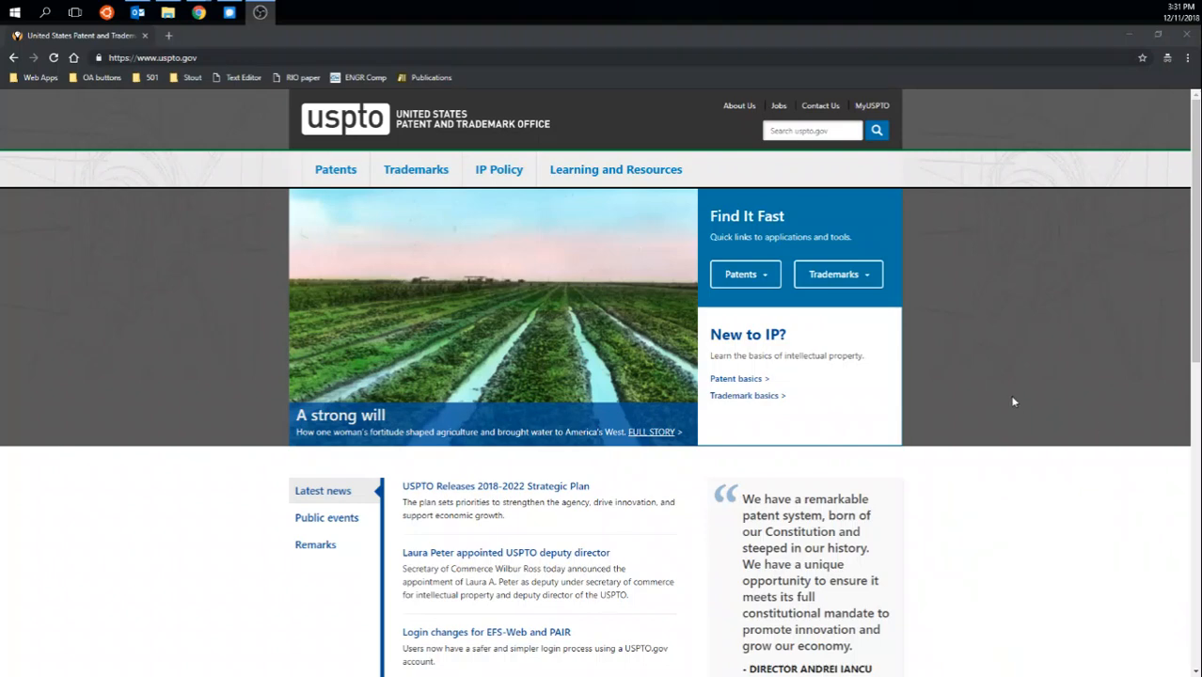
pyautogui.moveTo(996, 401)
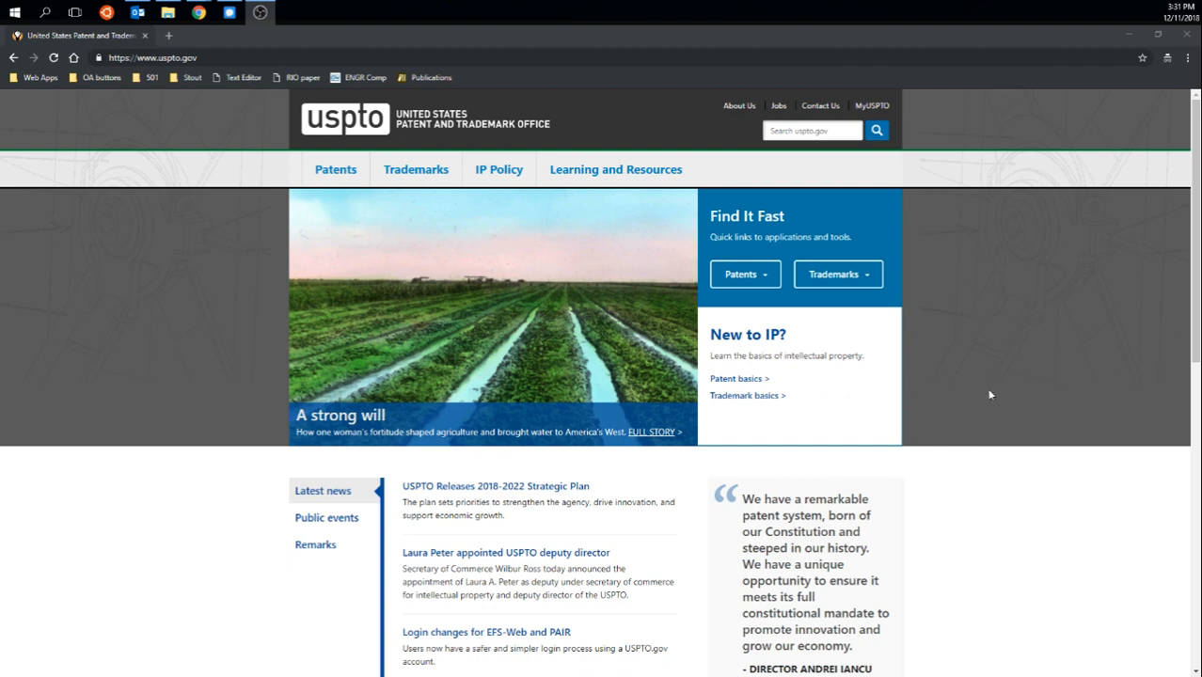
pyautogui.moveTo(461, 334)
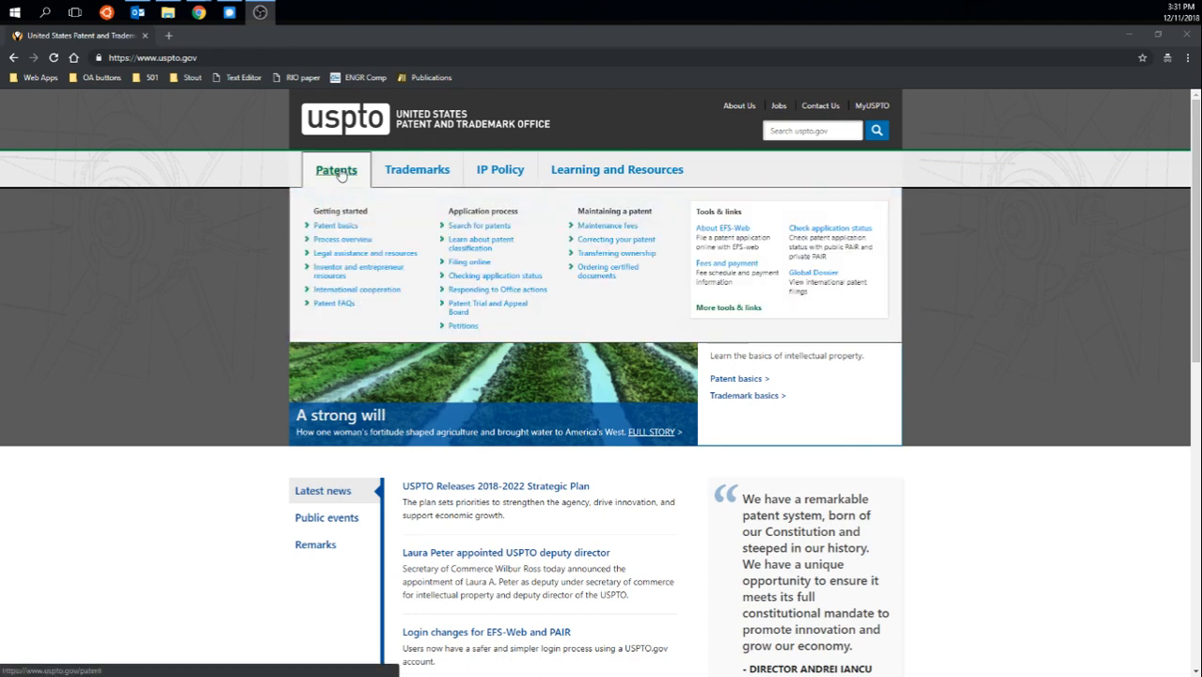
pyautogui.moveTo(480, 226)
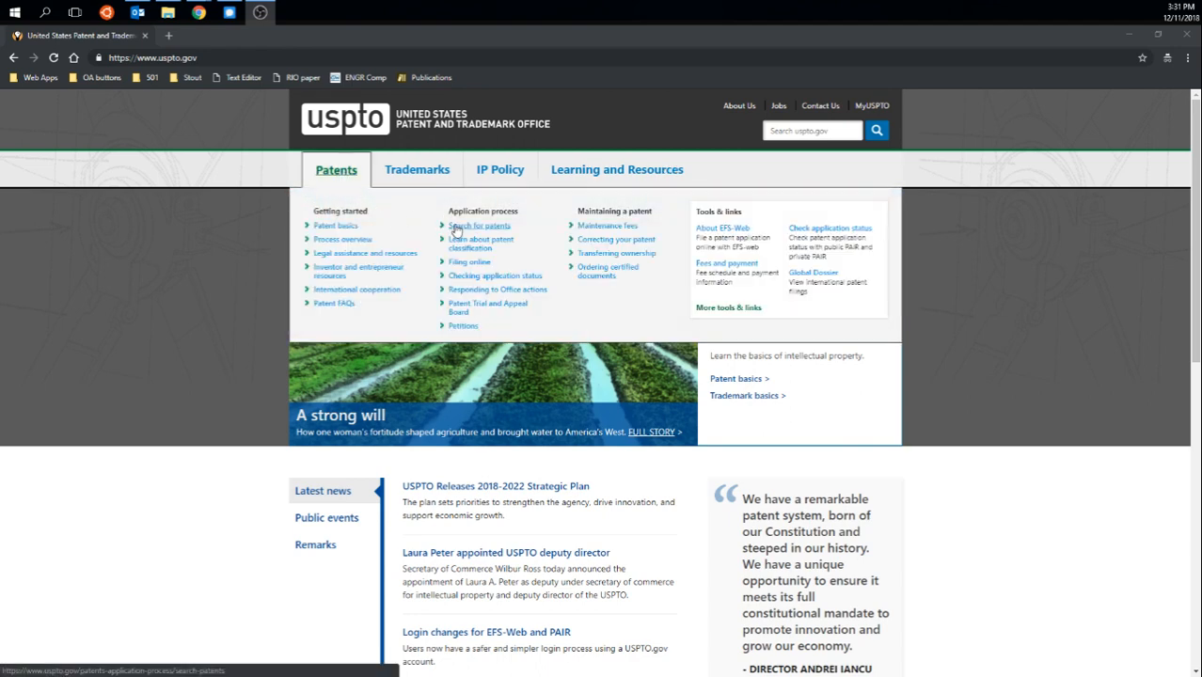
pyautogui.moveTo(482, 232)
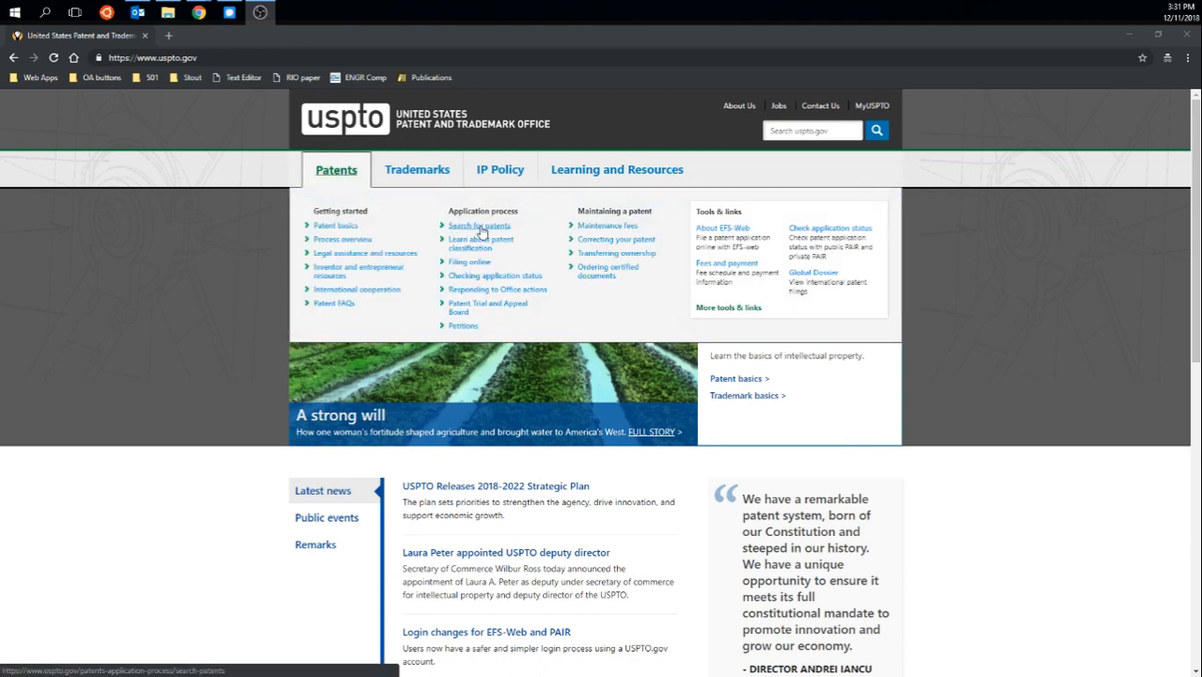
# - Choose 'Search for patents' from the Patents menu on the USPTO home page
pyautogui.click(479, 226)
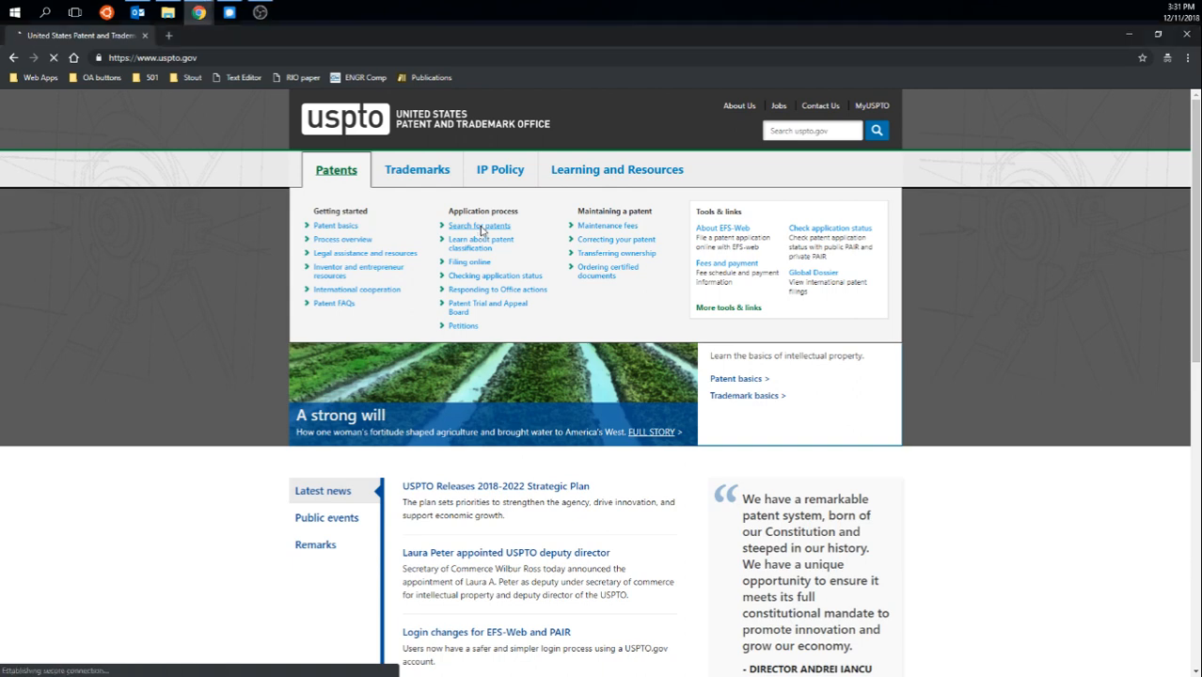
# - Load the Search for patents page to reach the PatFT full-text database section
pyautogui.click(480, 225)
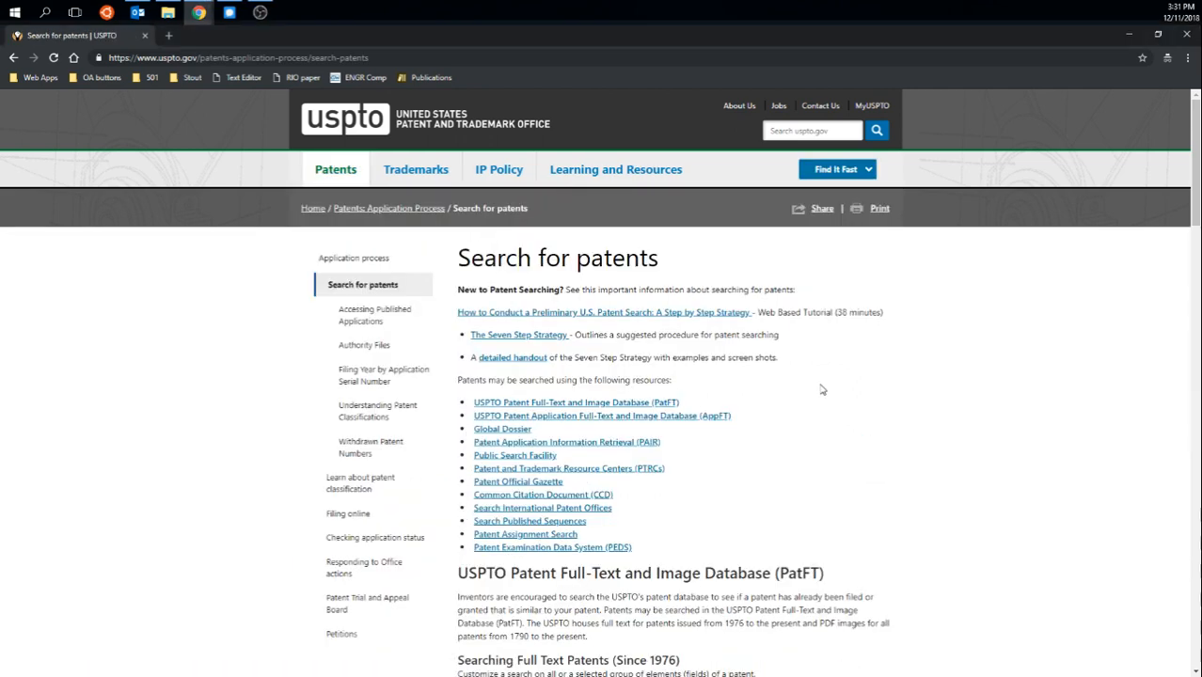
pyautogui.moveTo(811, 387)
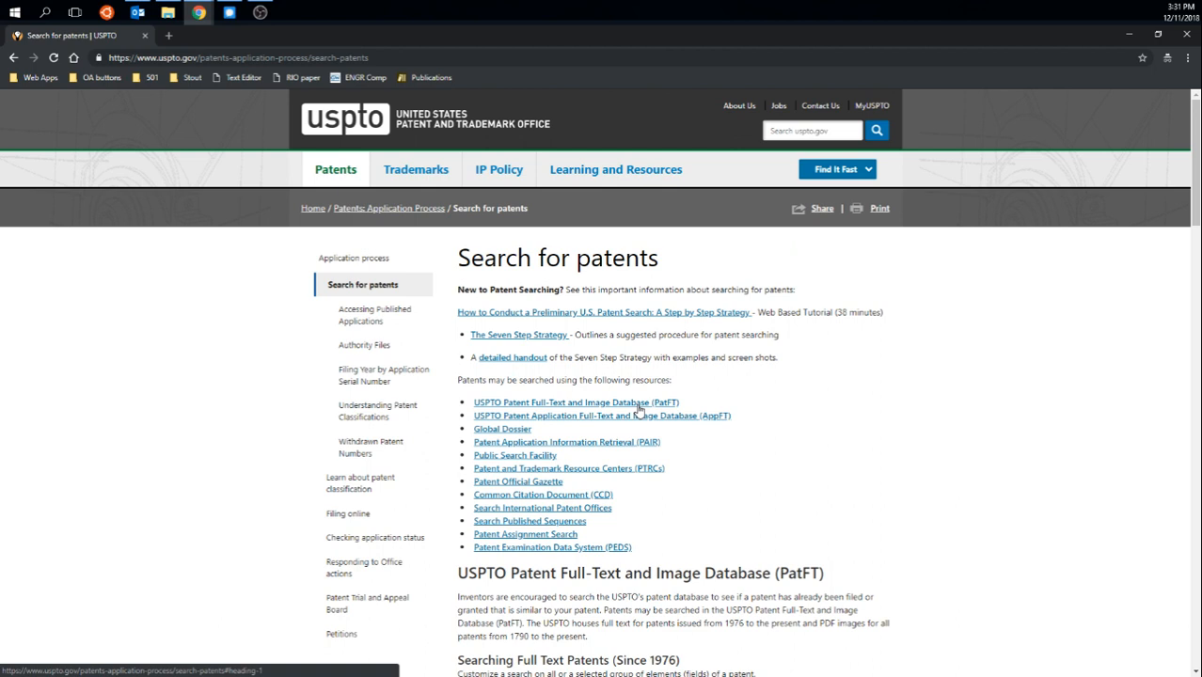
pyautogui.moveTo(635, 419)
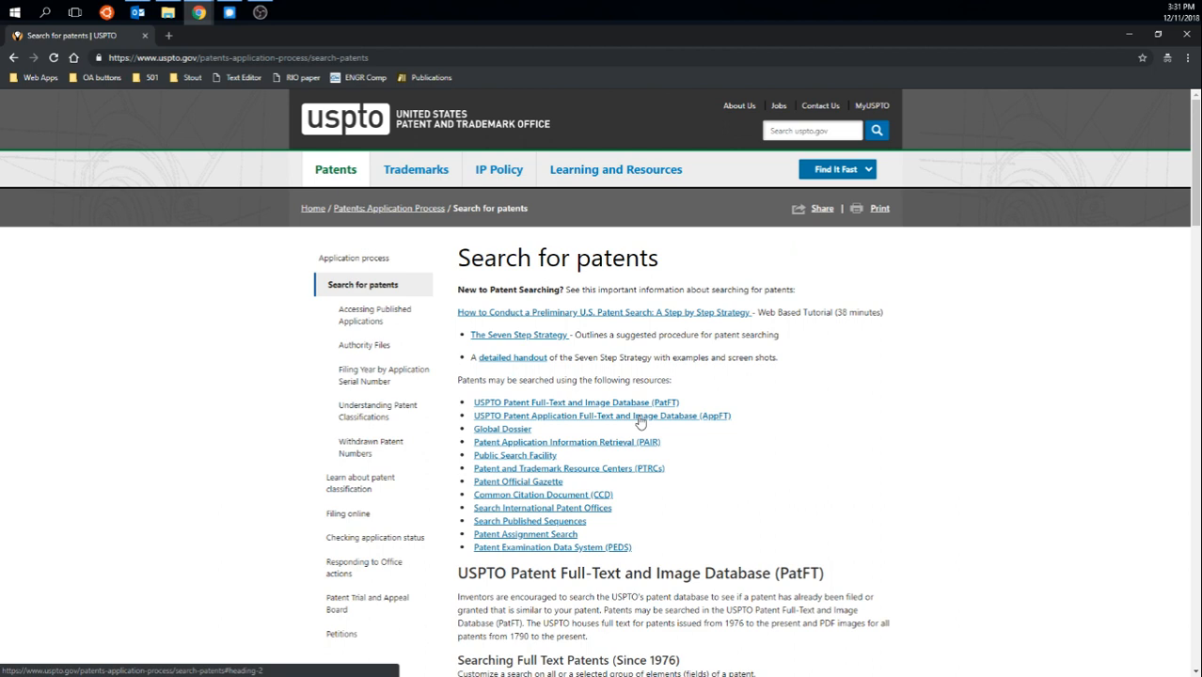
pyautogui.moveTo(582, 421)
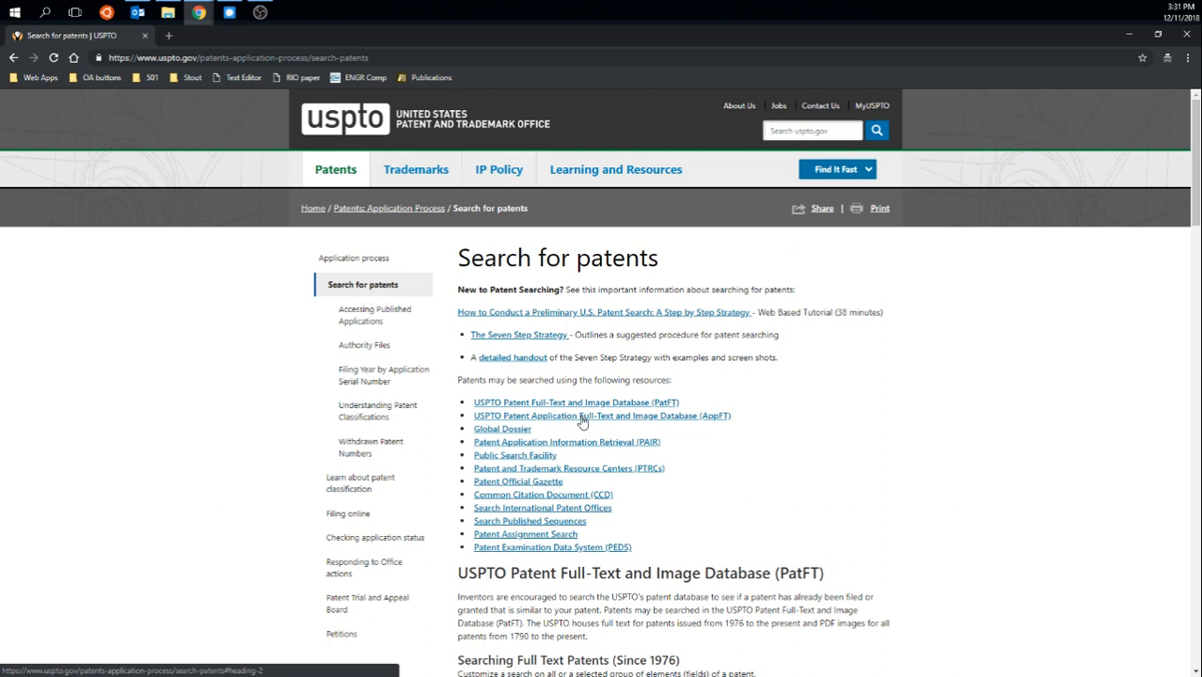
pyautogui.moveTo(556, 407)
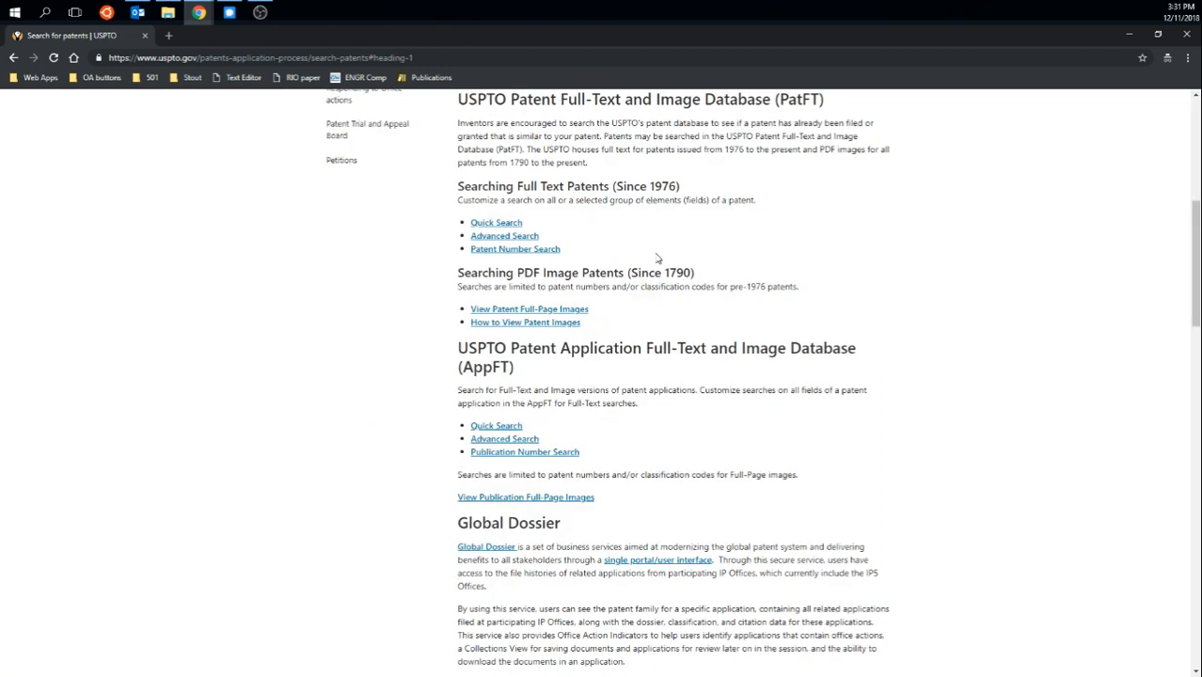
pyautogui.moveTo(643, 196)
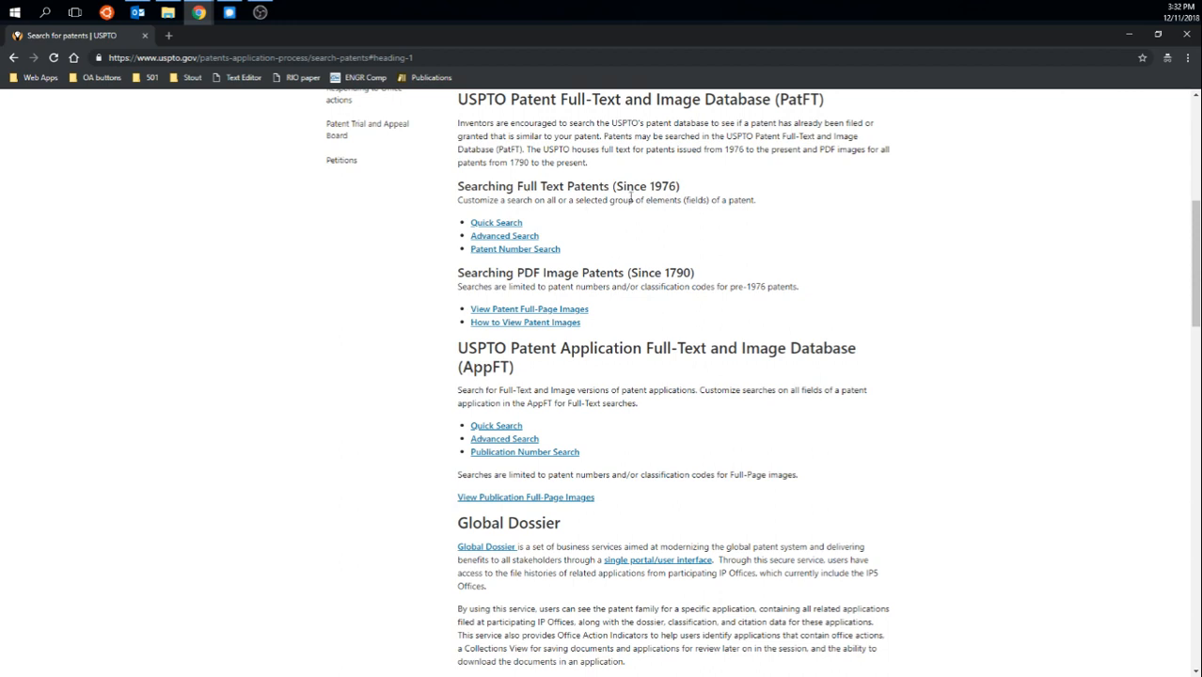
pyautogui.moveTo(512, 231)
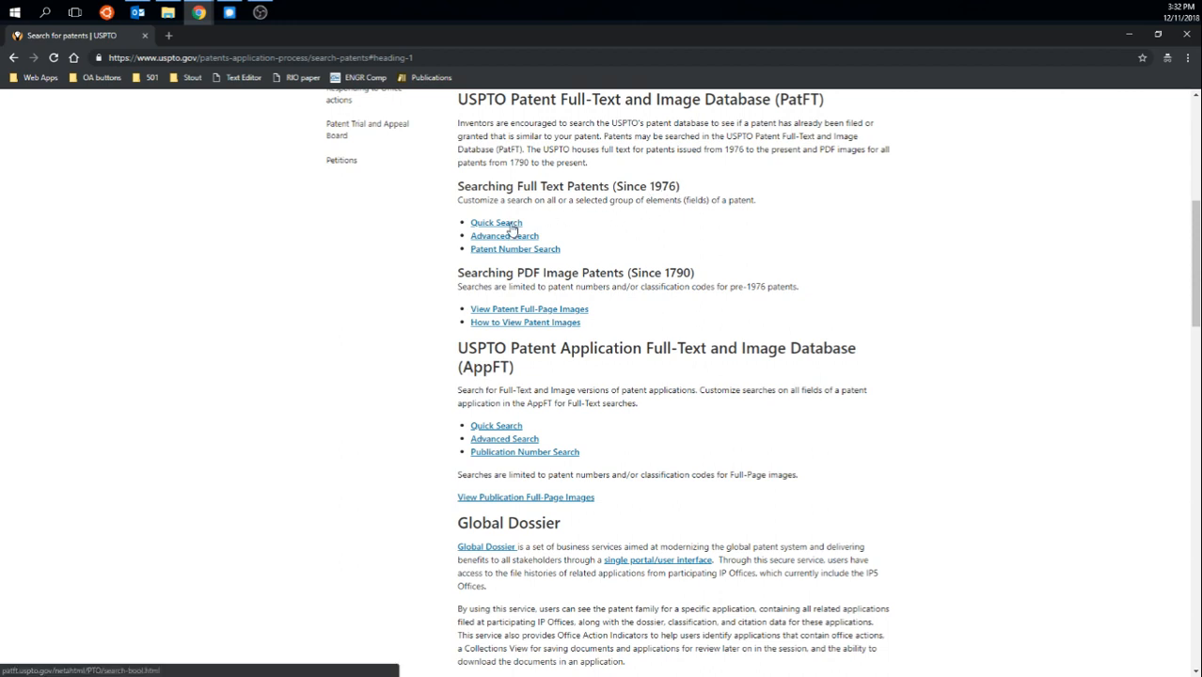
# - Quick-search PatFT for 'robot maid' in All Fields
pyautogui.click(504, 235)
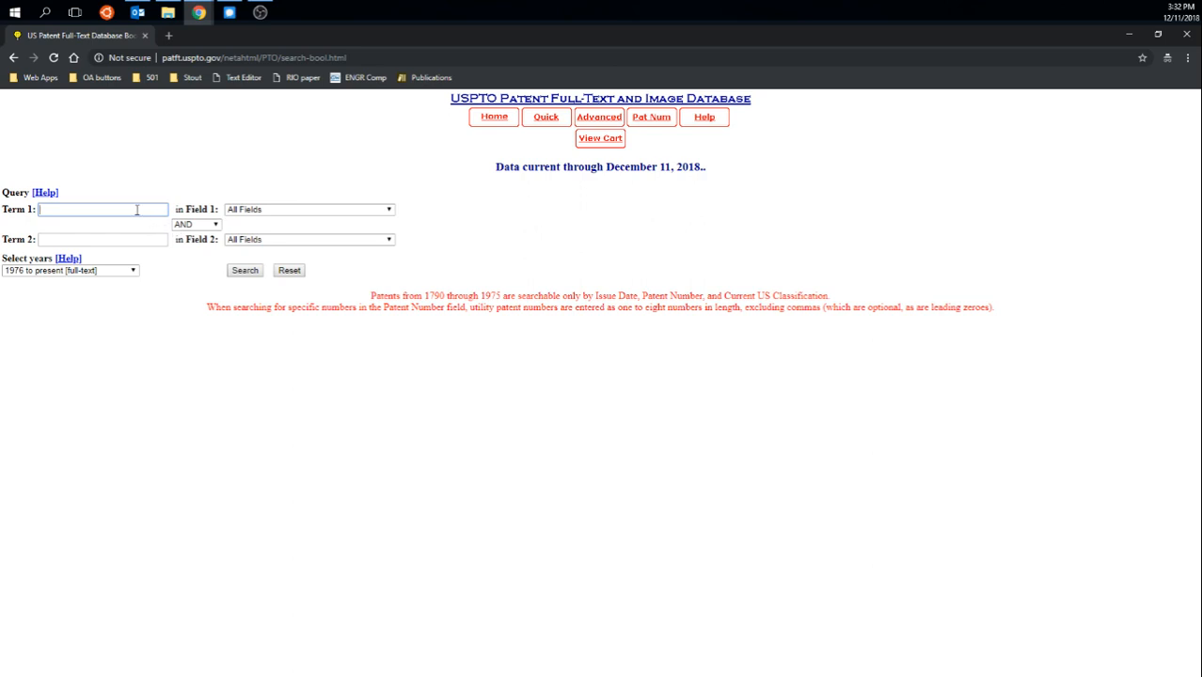
pyautogui.write('ro')
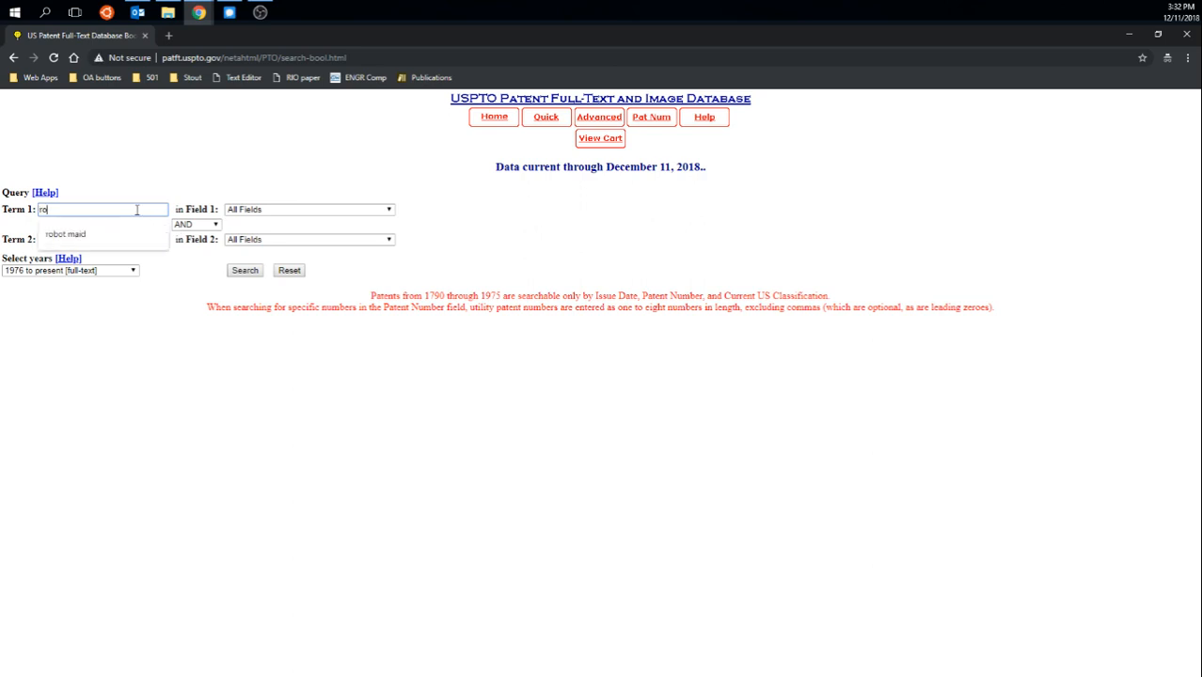
pyautogui.click(65, 233)
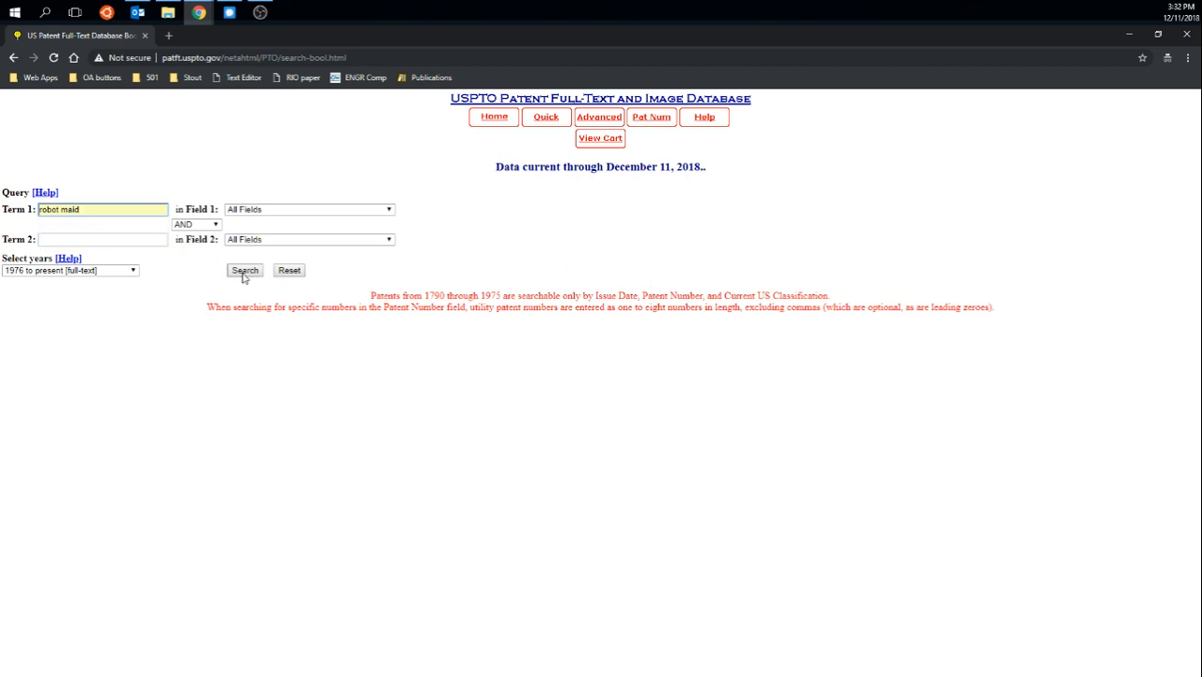
pyautogui.click(245, 271)
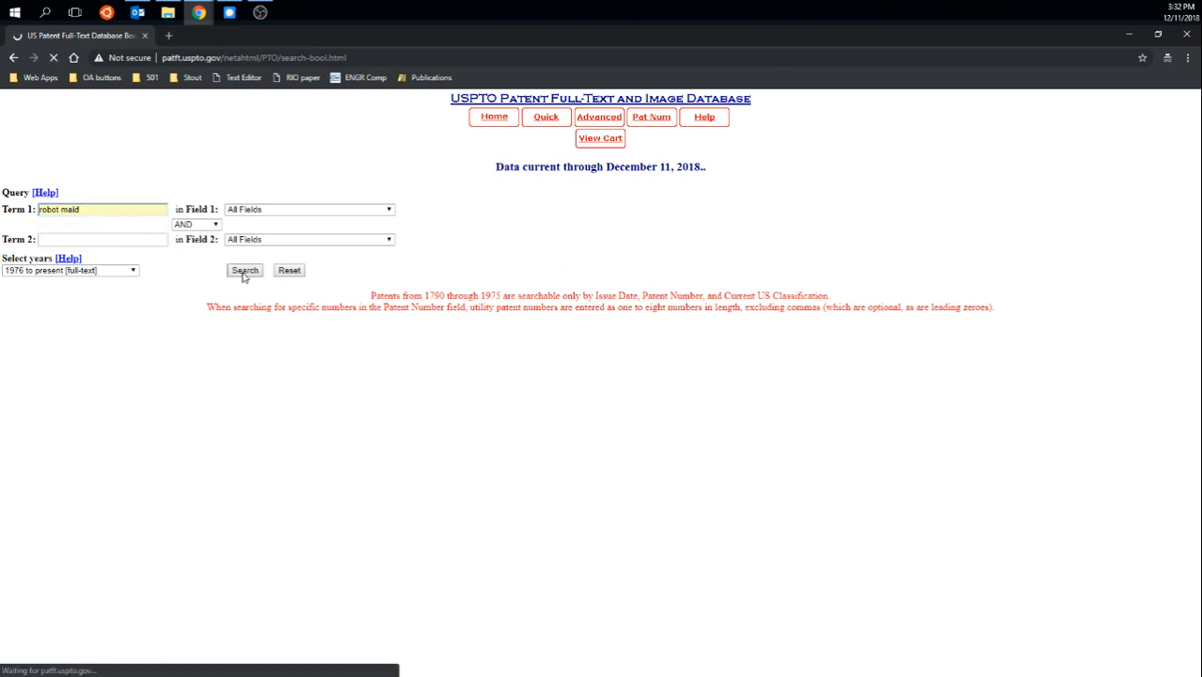
# - Open 'Autonomous surface cleaning robot for wet and dry cleaning' (8,387,193) from the results
pyautogui.click(244, 271)
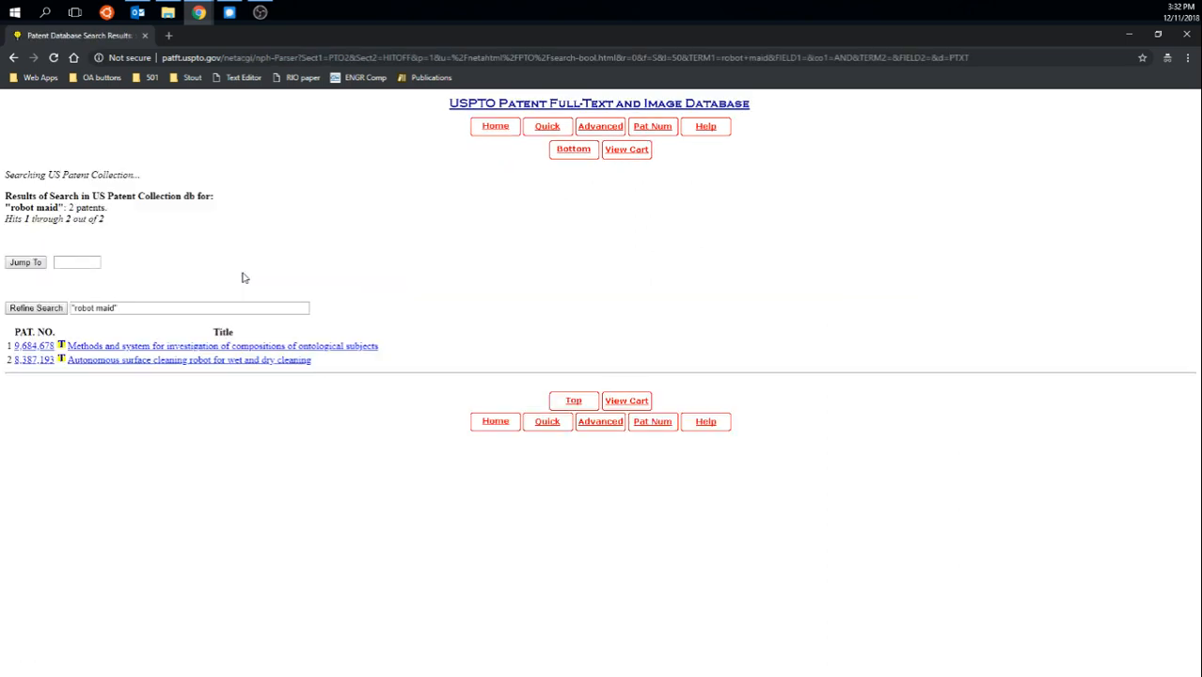
pyautogui.moveTo(311, 401)
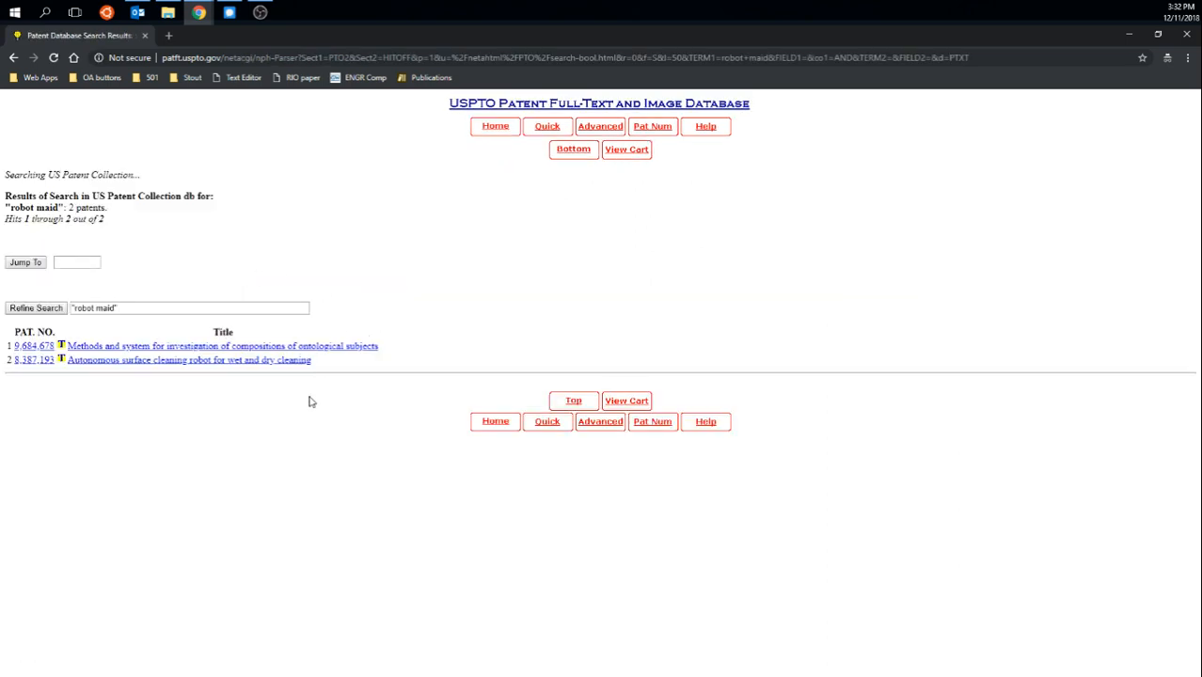
pyautogui.moveTo(217, 367)
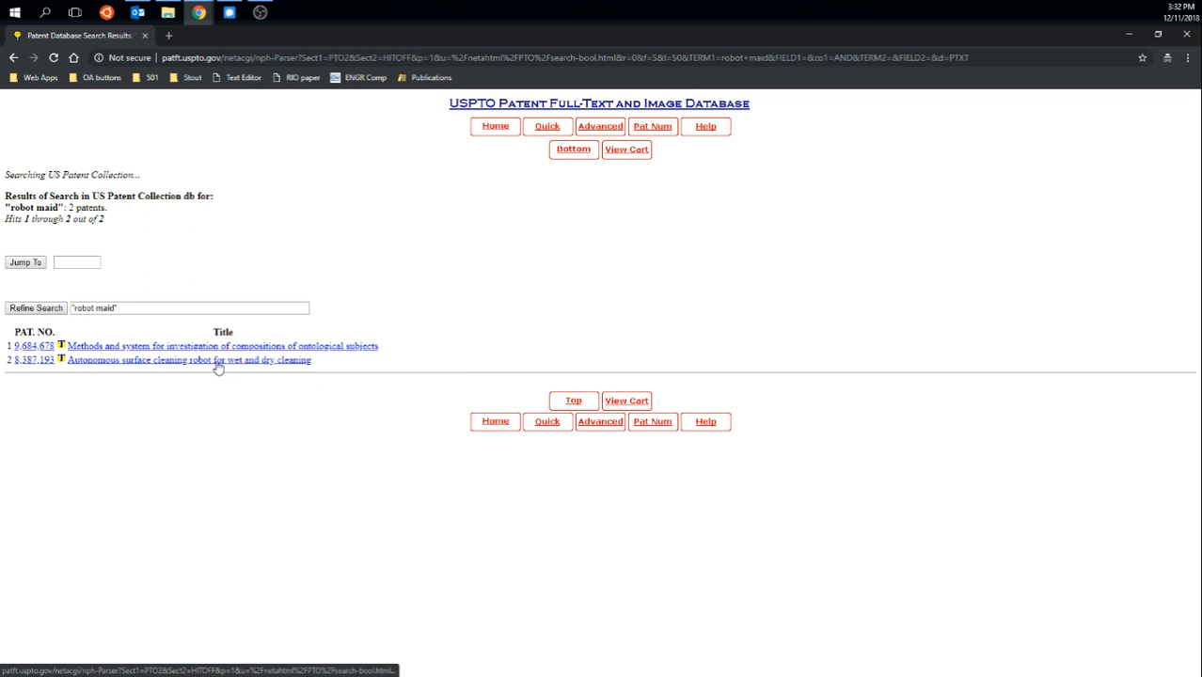
pyautogui.click(188, 359)
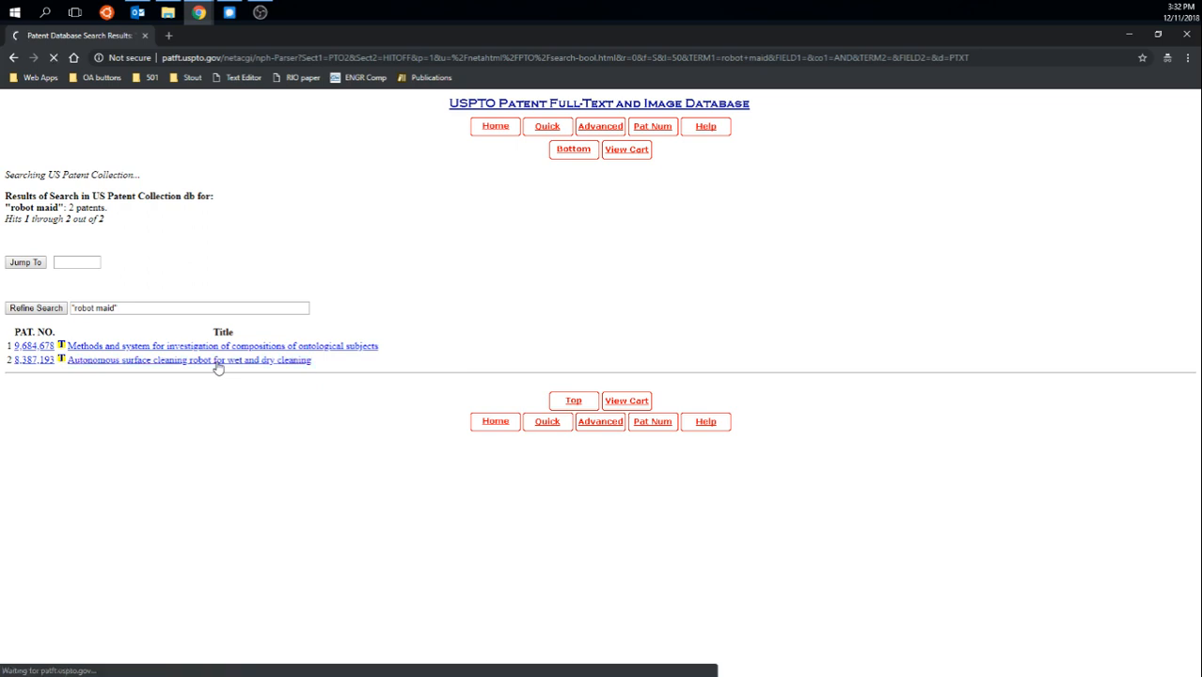
pyautogui.click(187, 359)
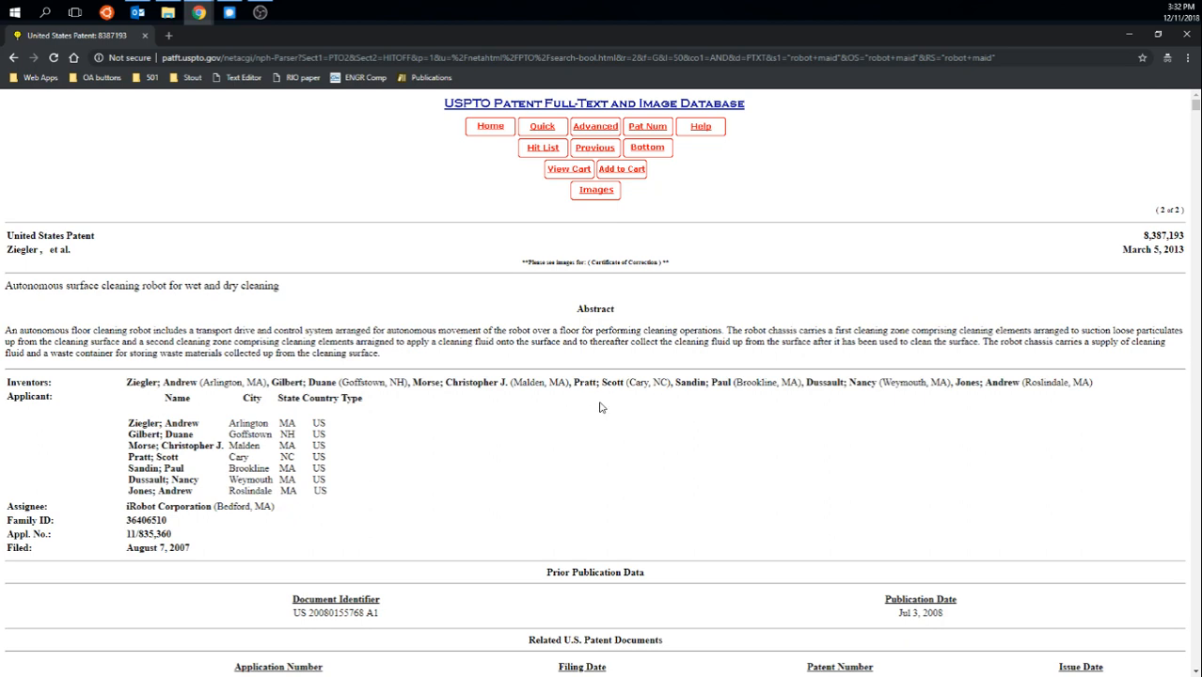
pyautogui.scroll(-3)
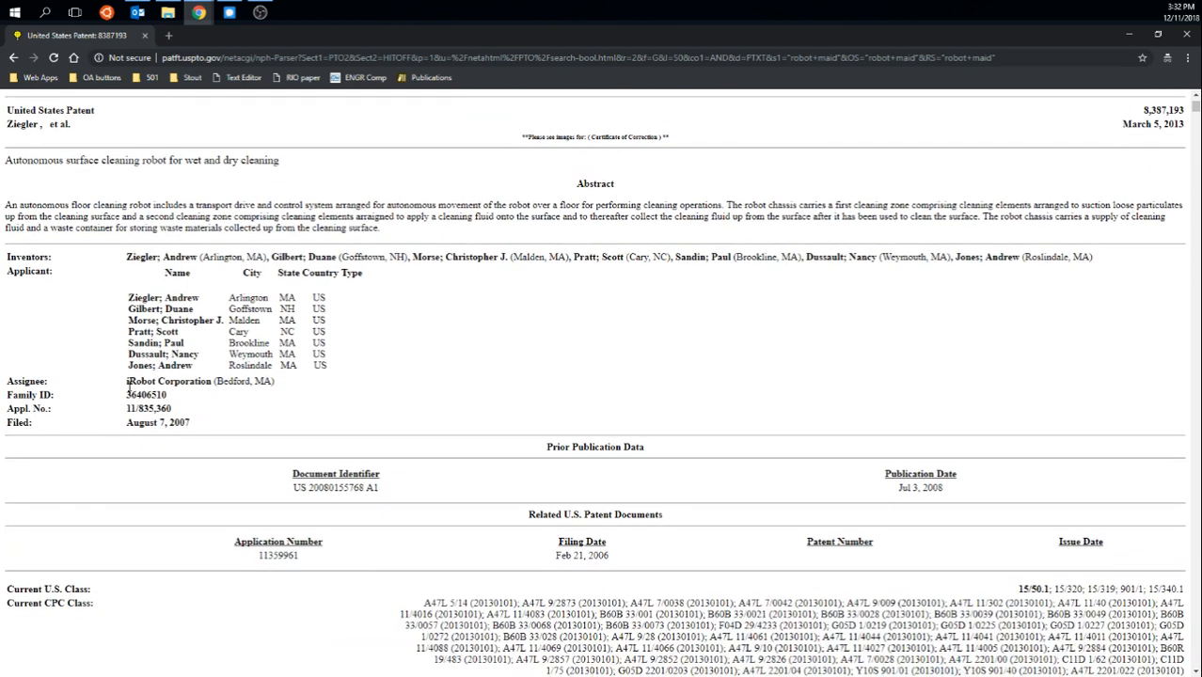
pyautogui.doubleClick(168, 381)
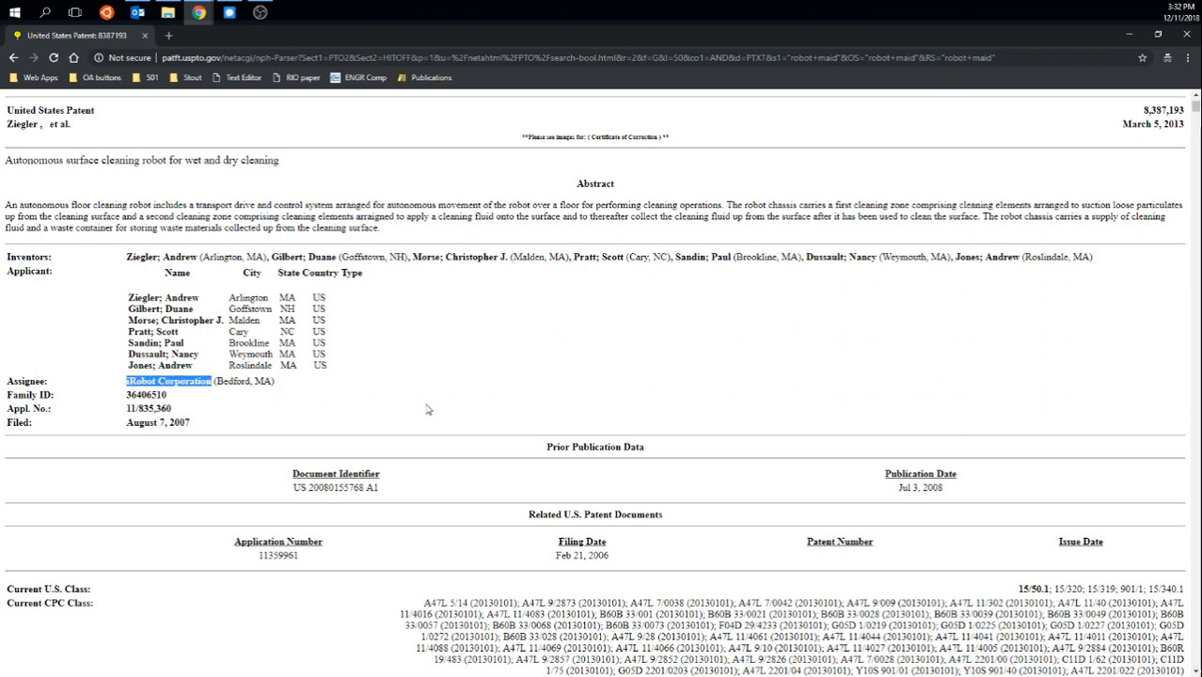
pyautogui.moveTo(301, 397)
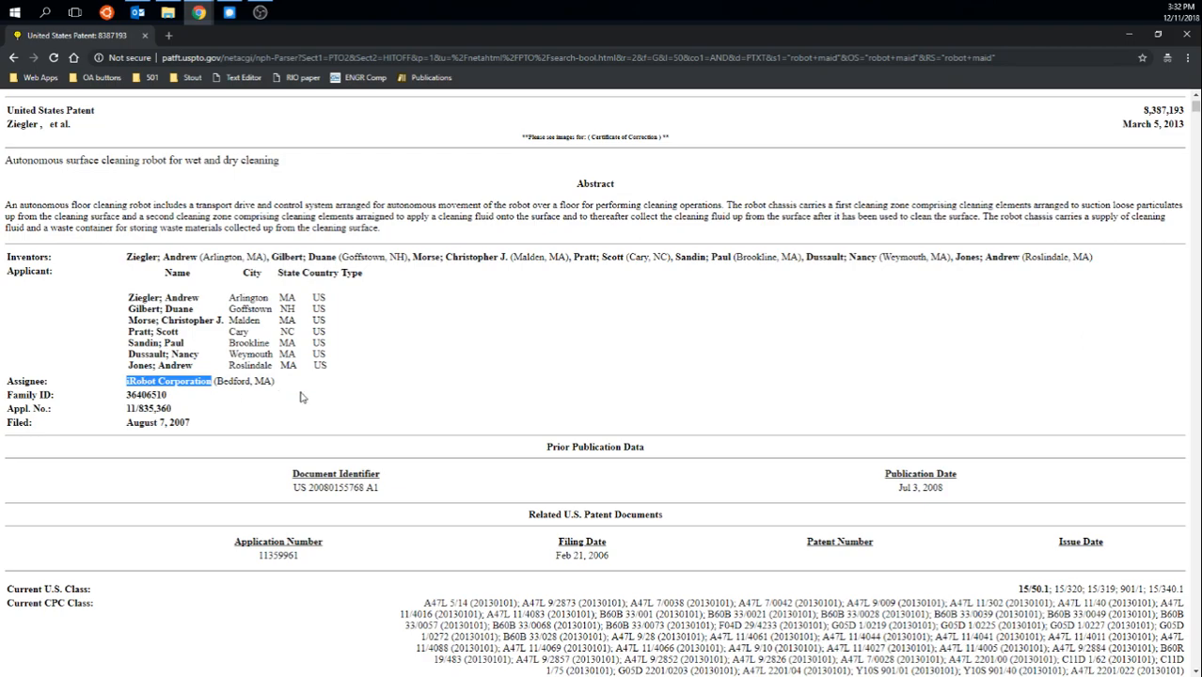
pyautogui.scroll(3)
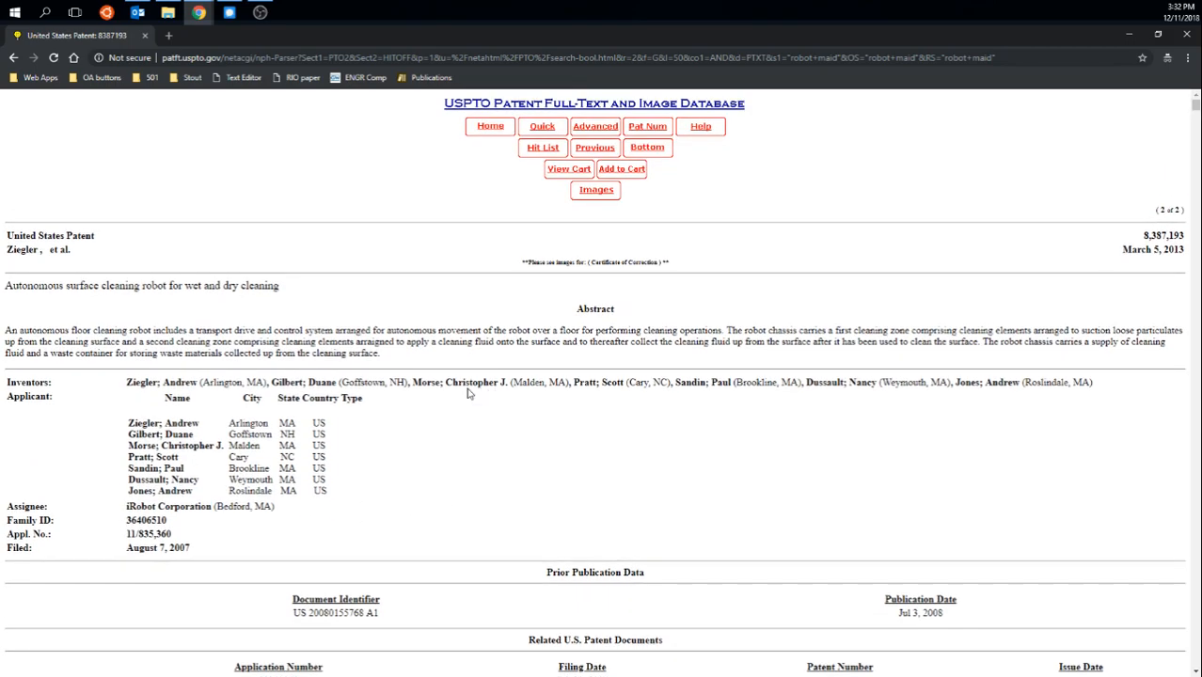
pyautogui.scroll(-3)
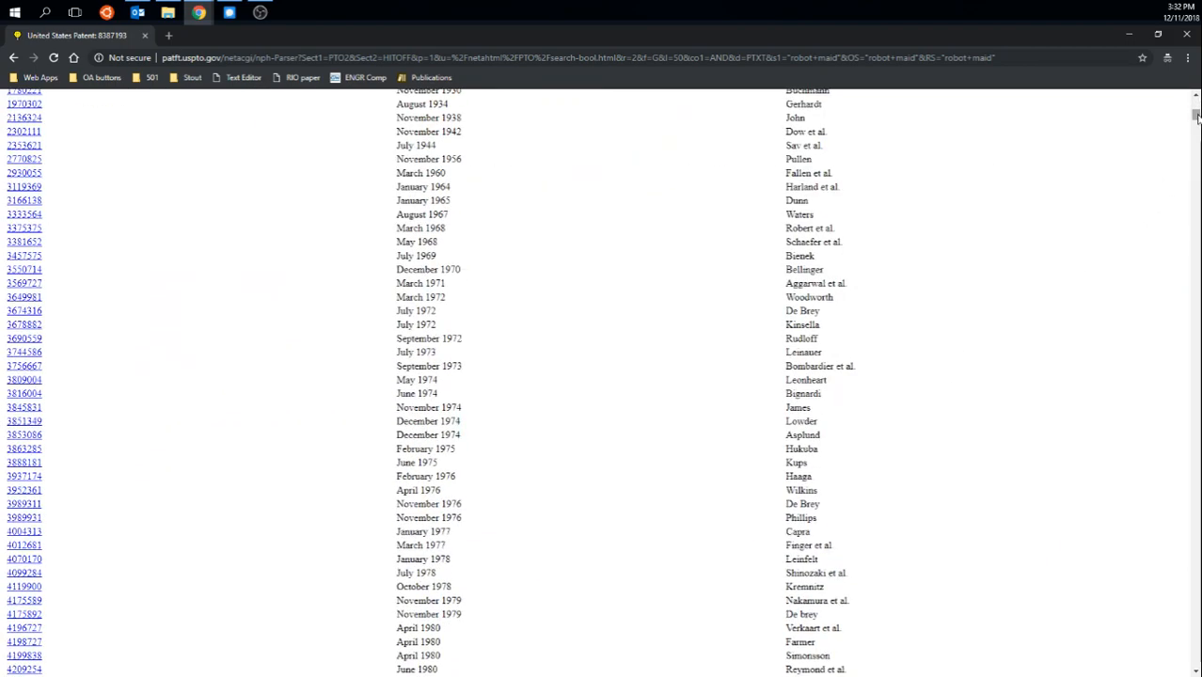
pyautogui.scroll(-3)
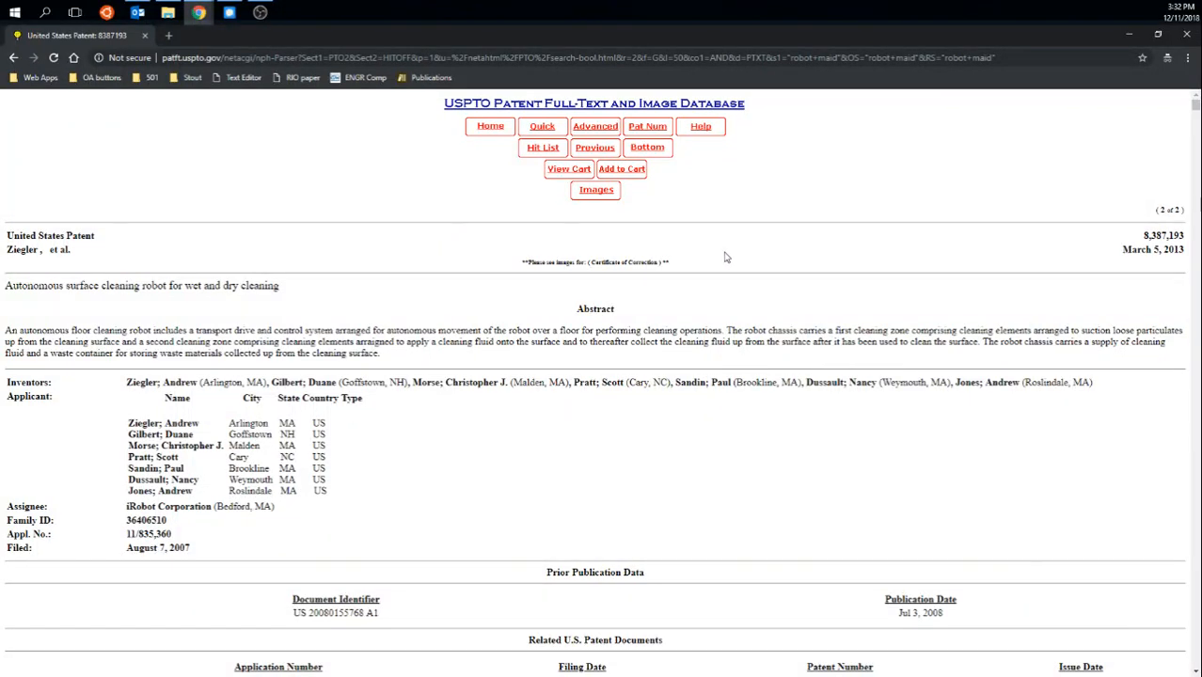
pyautogui.moveTo(748, 255)
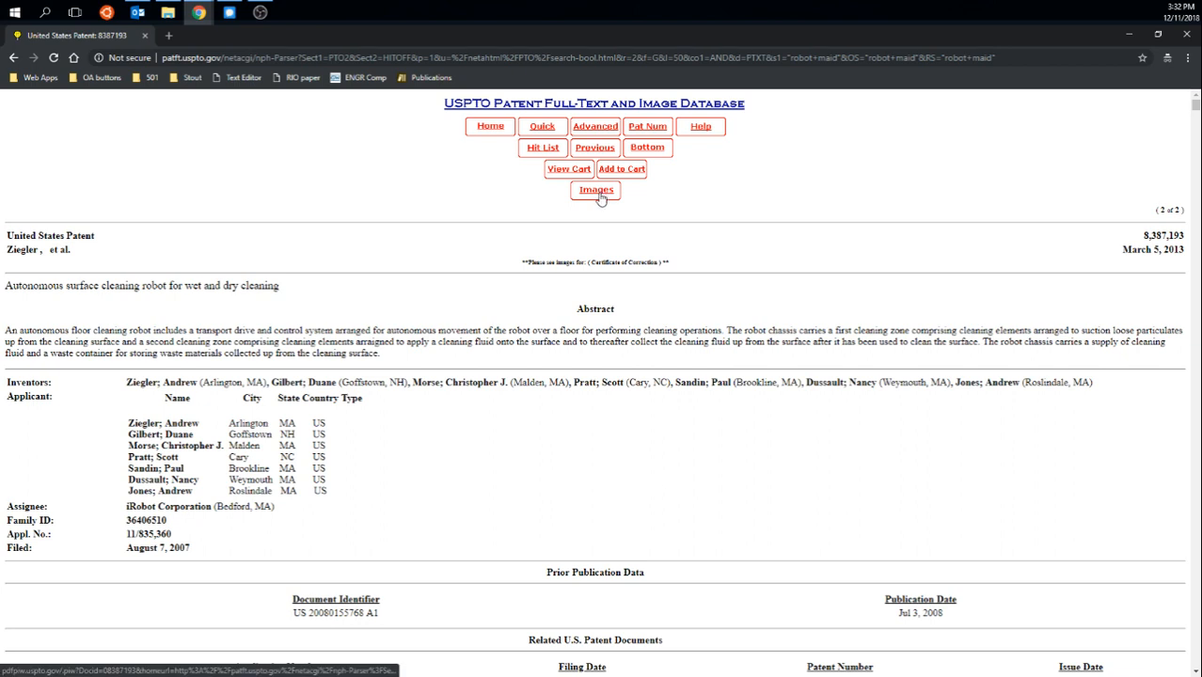
# - View the scanned front page of patent 8,387,193 in the Patent Images viewer
pyautogui.click(596, 190)
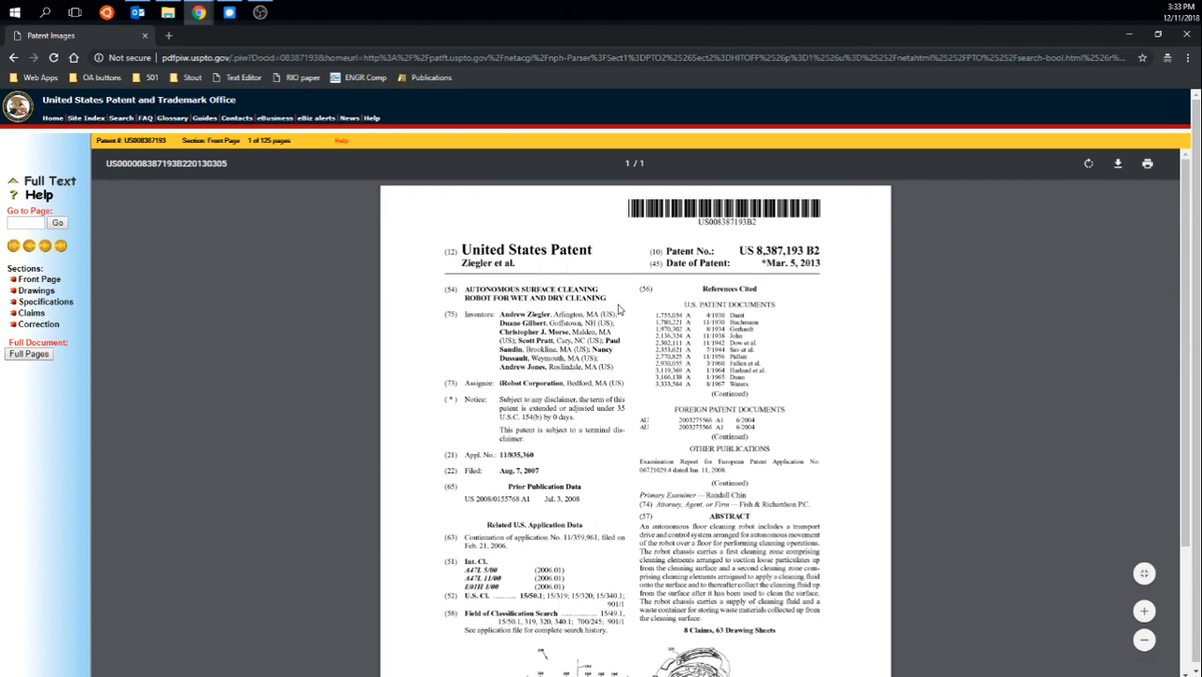
pyautogui.scroll(-3)
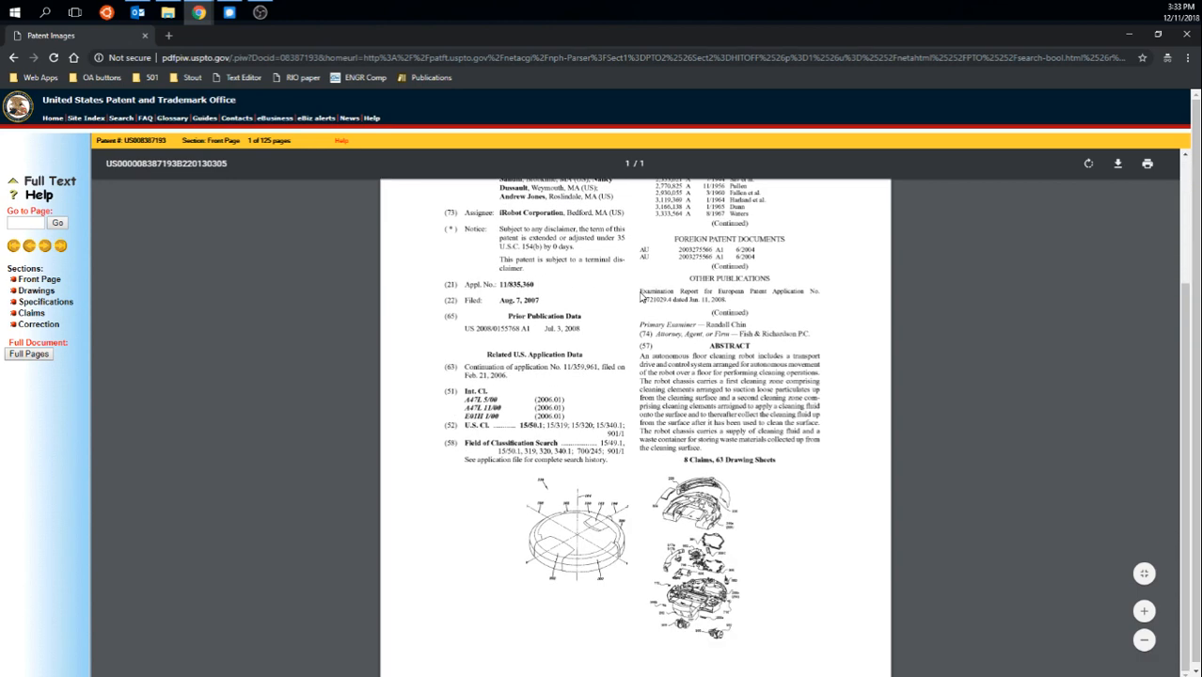
pyautogui.scroll(3)
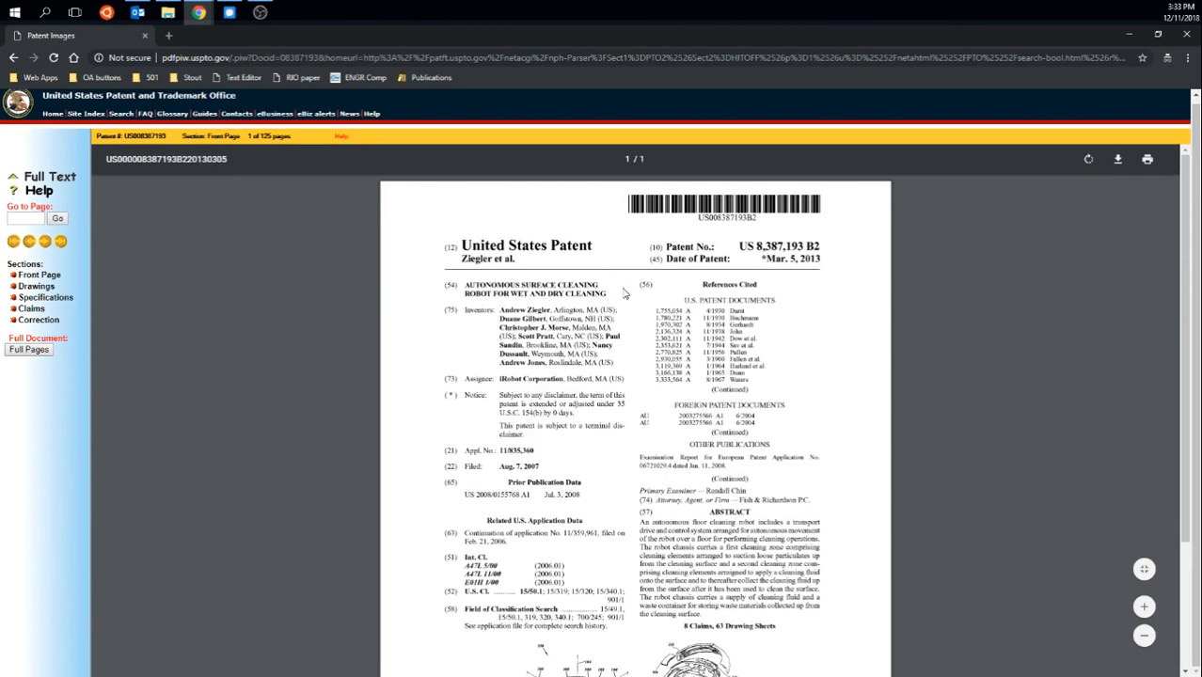
pyautogui.moveTo(802, 331)
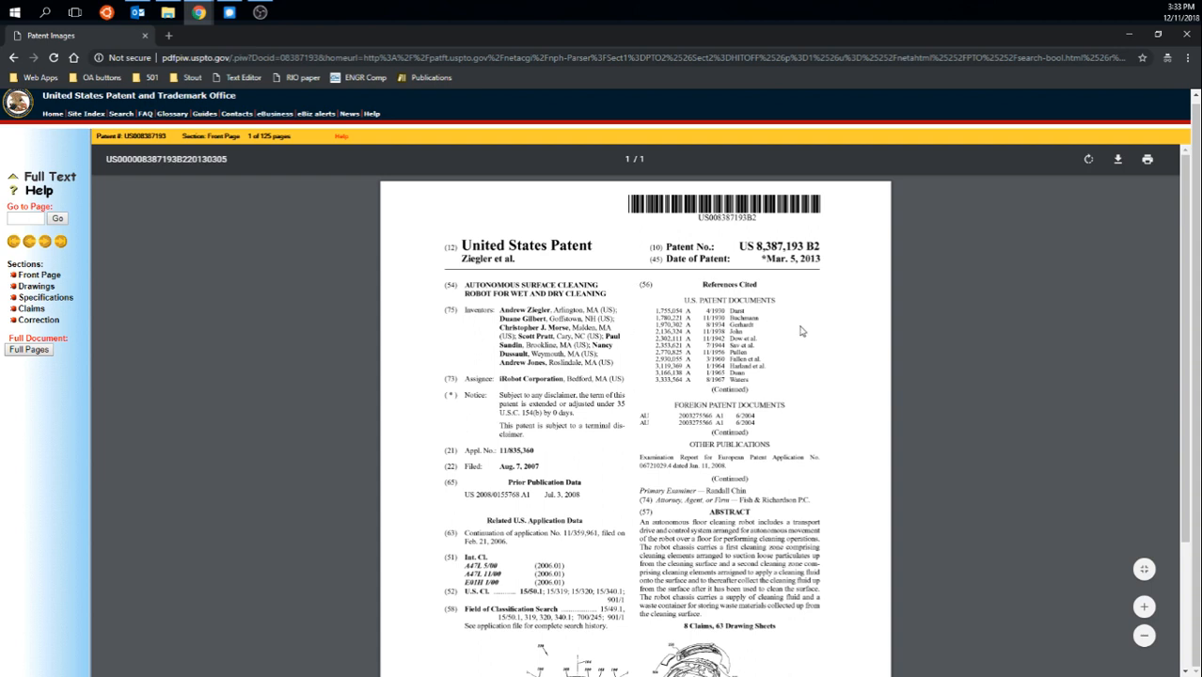
pyautogui.moveTo(814, 319)
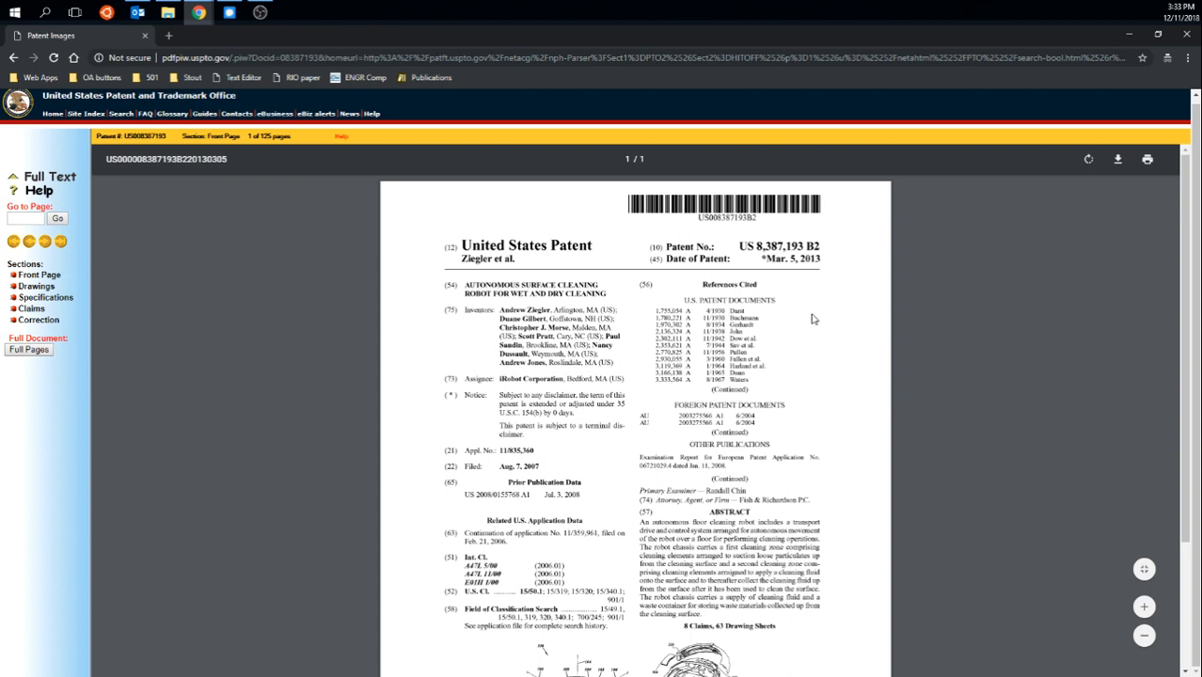
pyautogui.scroll(-3)
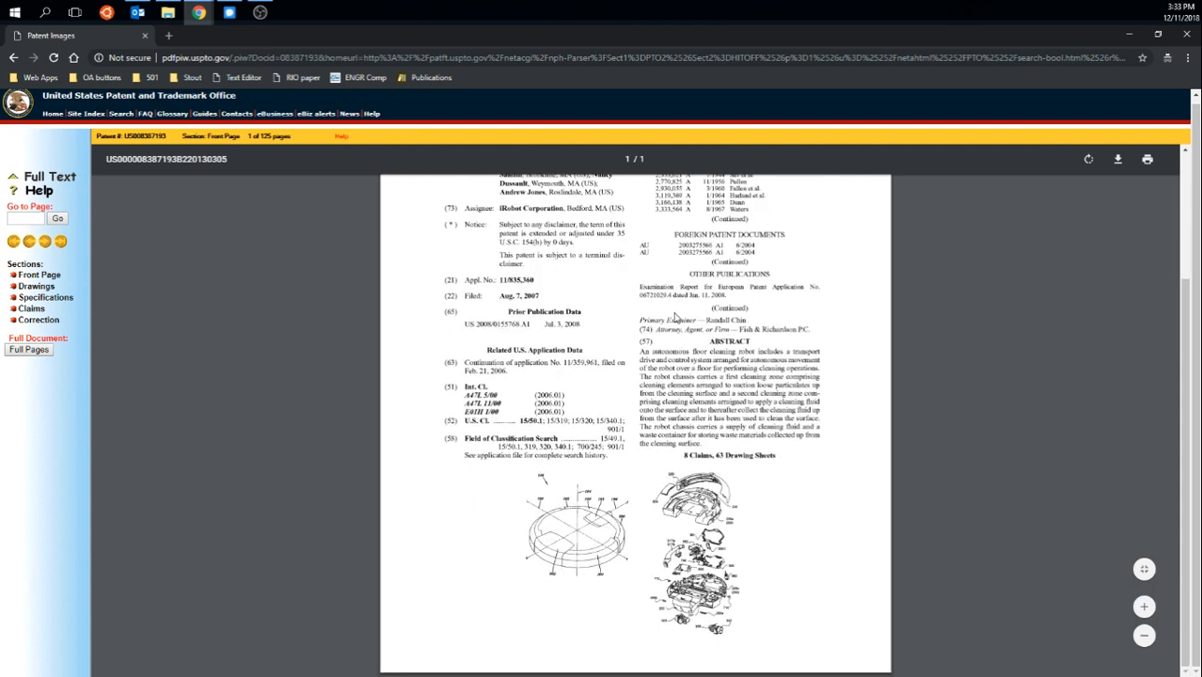
pyautogui.scroll(3)
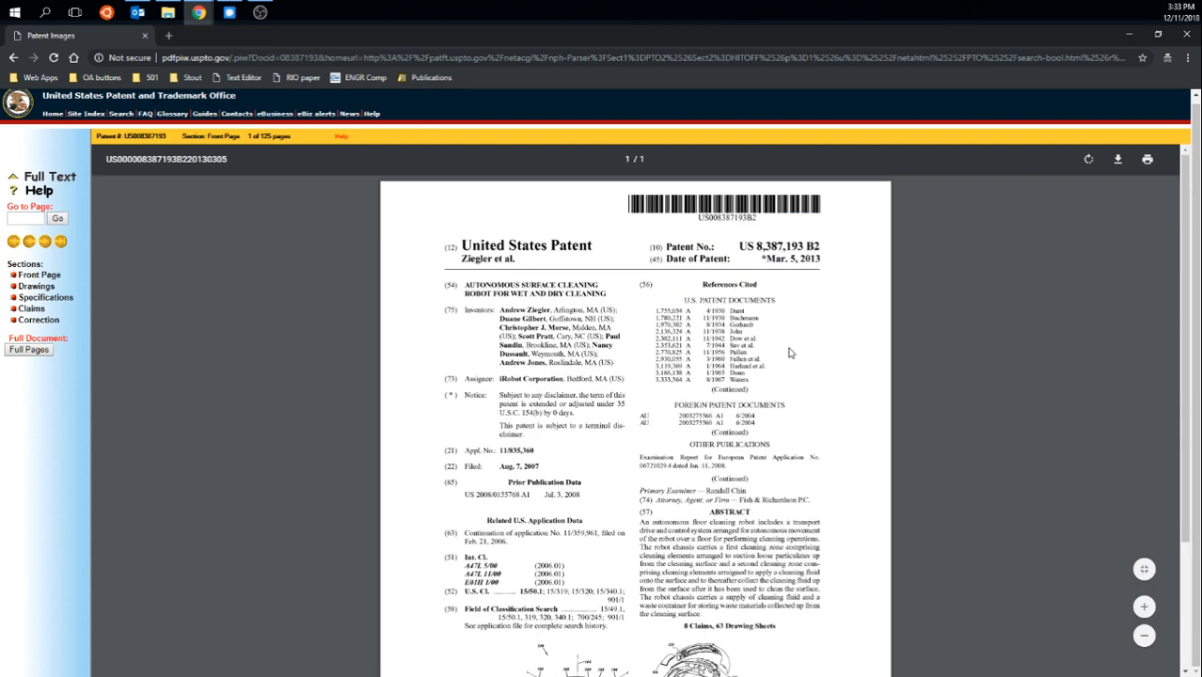
pyautogui.moveTo(823, 370)
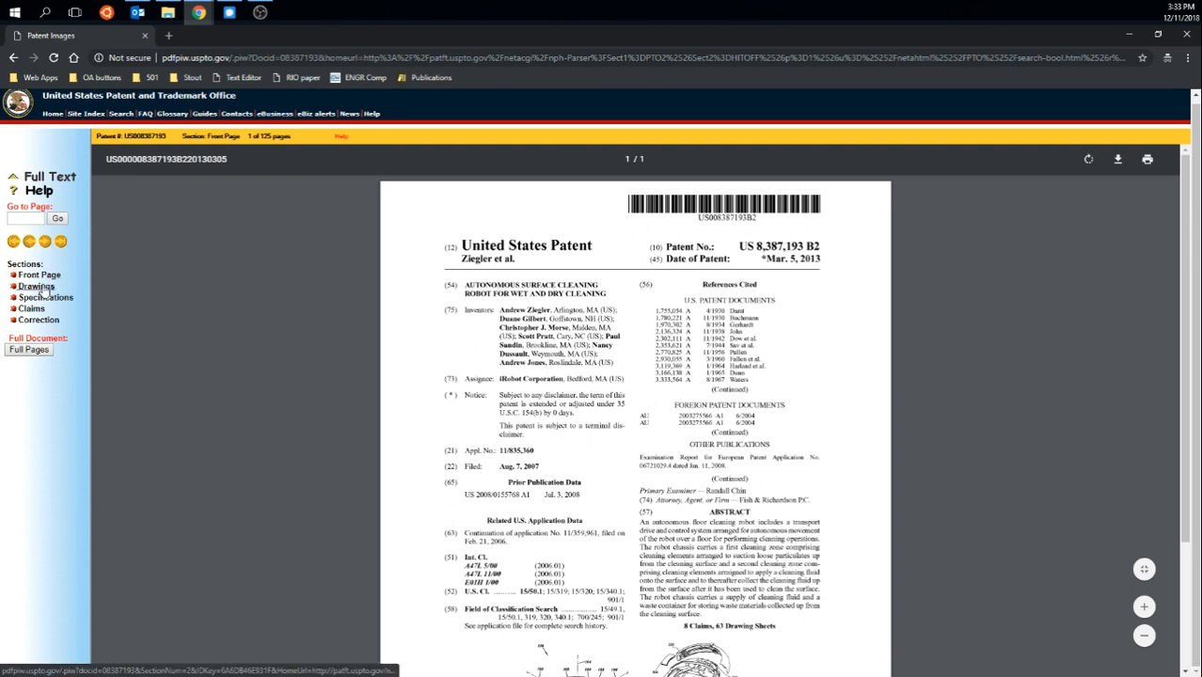
# - Open the Drawings section and scroll to FIG. 1 on sheet 1
pyautogui.click(35, 286)
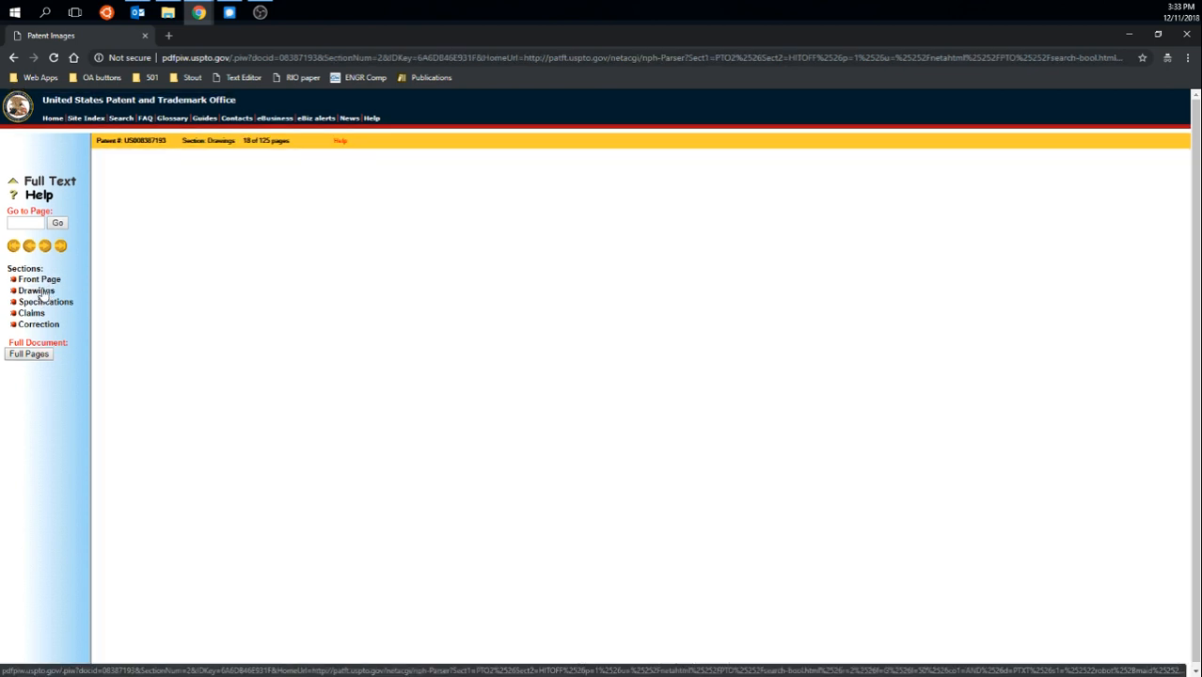
pyautogui.click(36, 291)
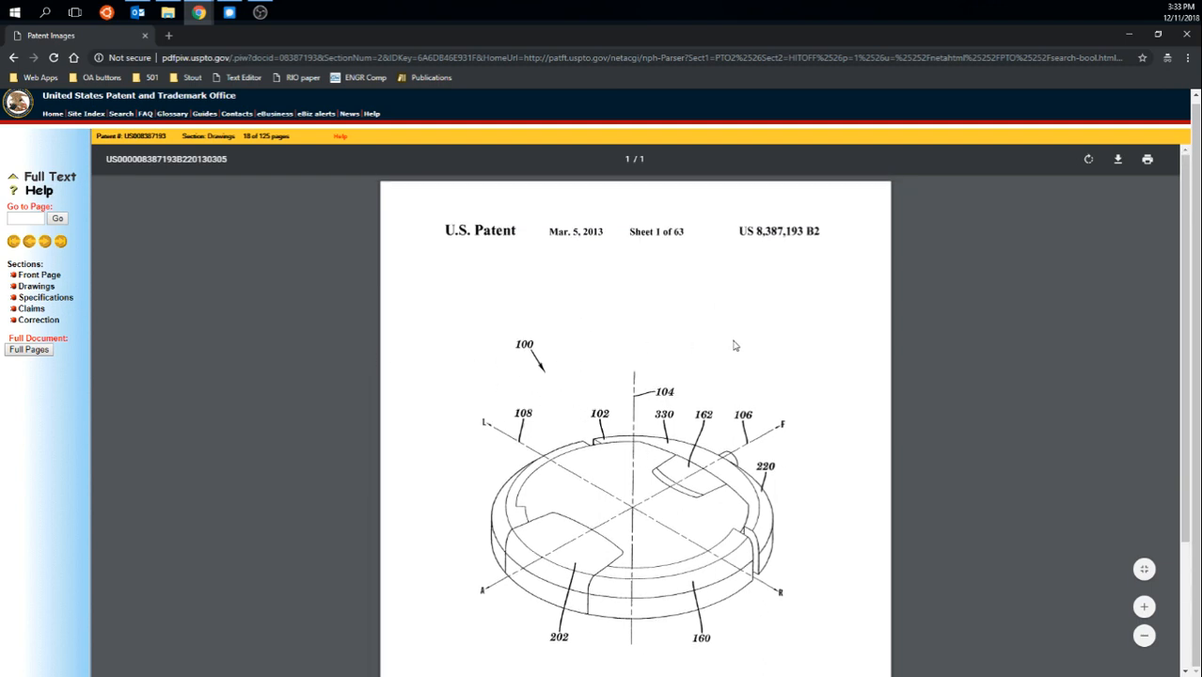
pyautogui.scroll(-3)
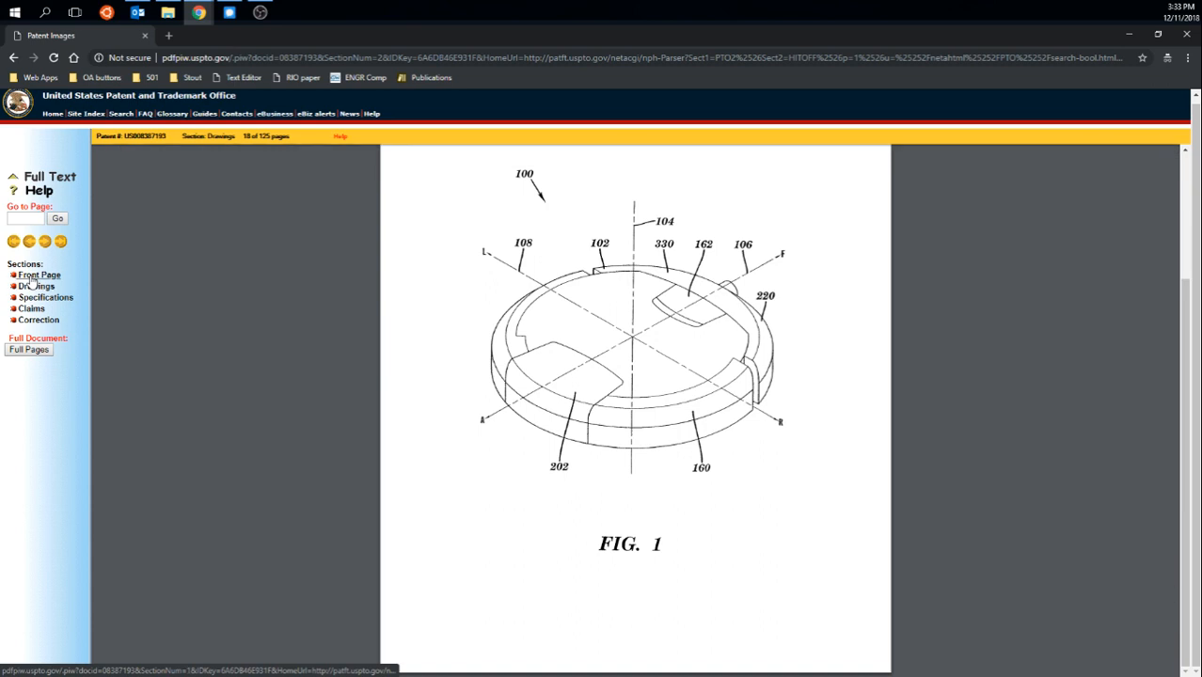
# - Return to the Front Page section and download it as a PDF
pyautogui.click(40, 275)
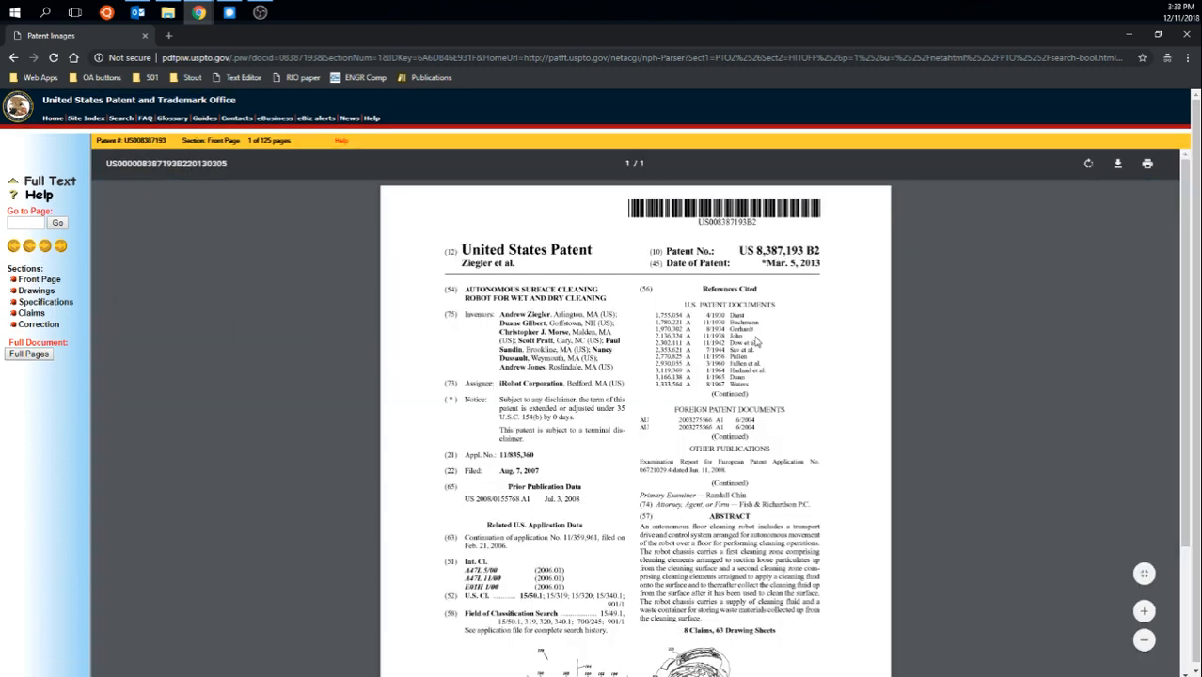
pyautogui.moveTo(1118, 164)
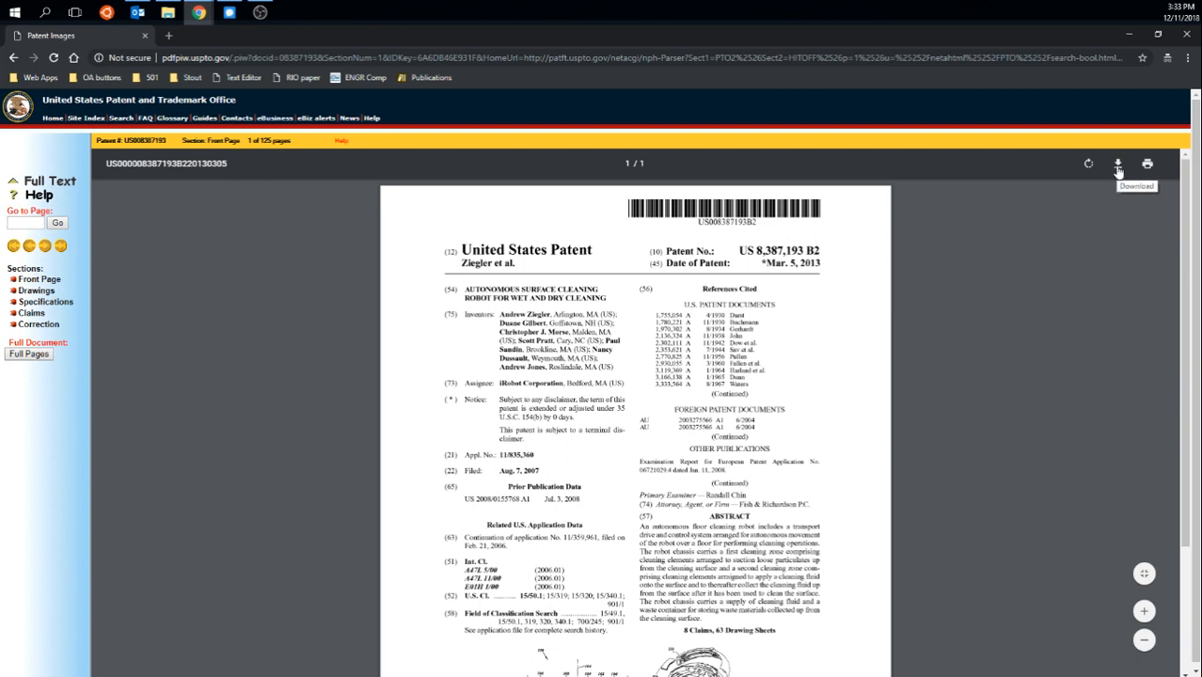
pyautogui.click(1118, 164)
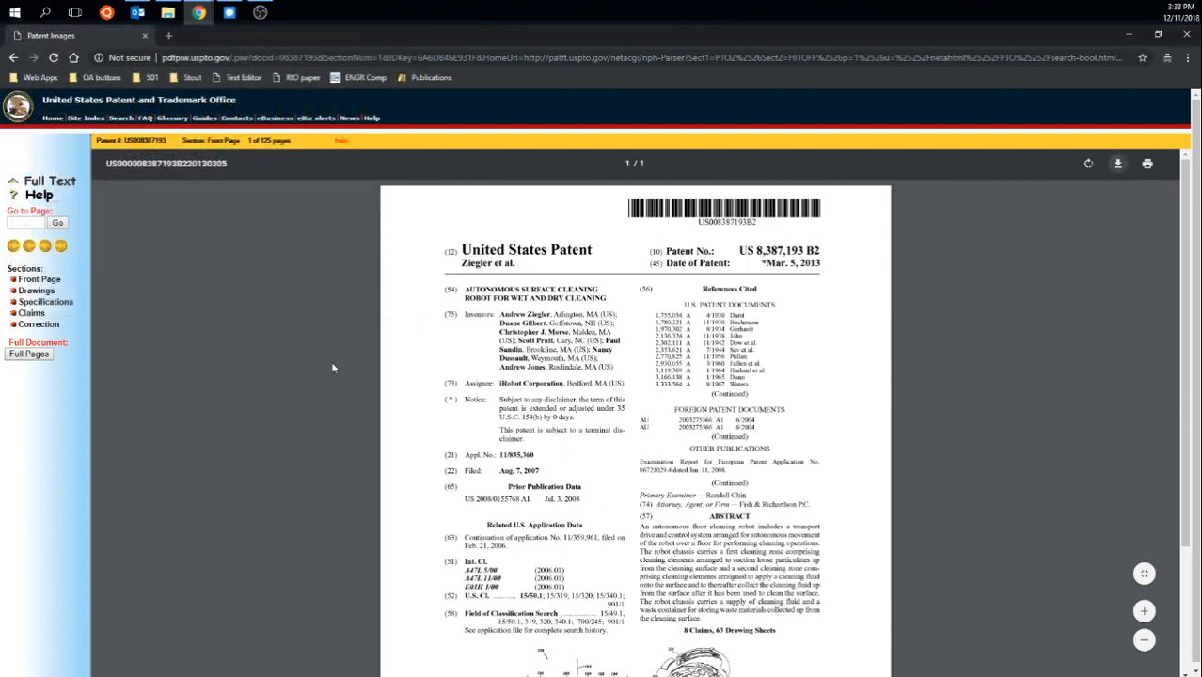
pyautogui.click(1117, 163)
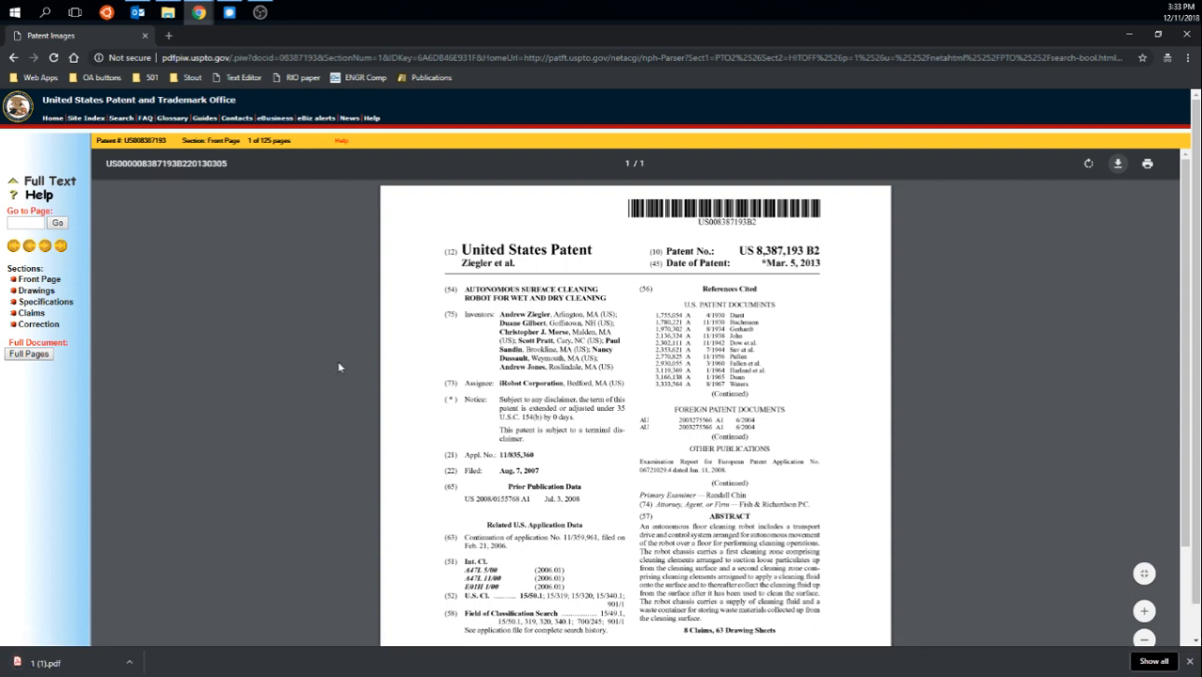